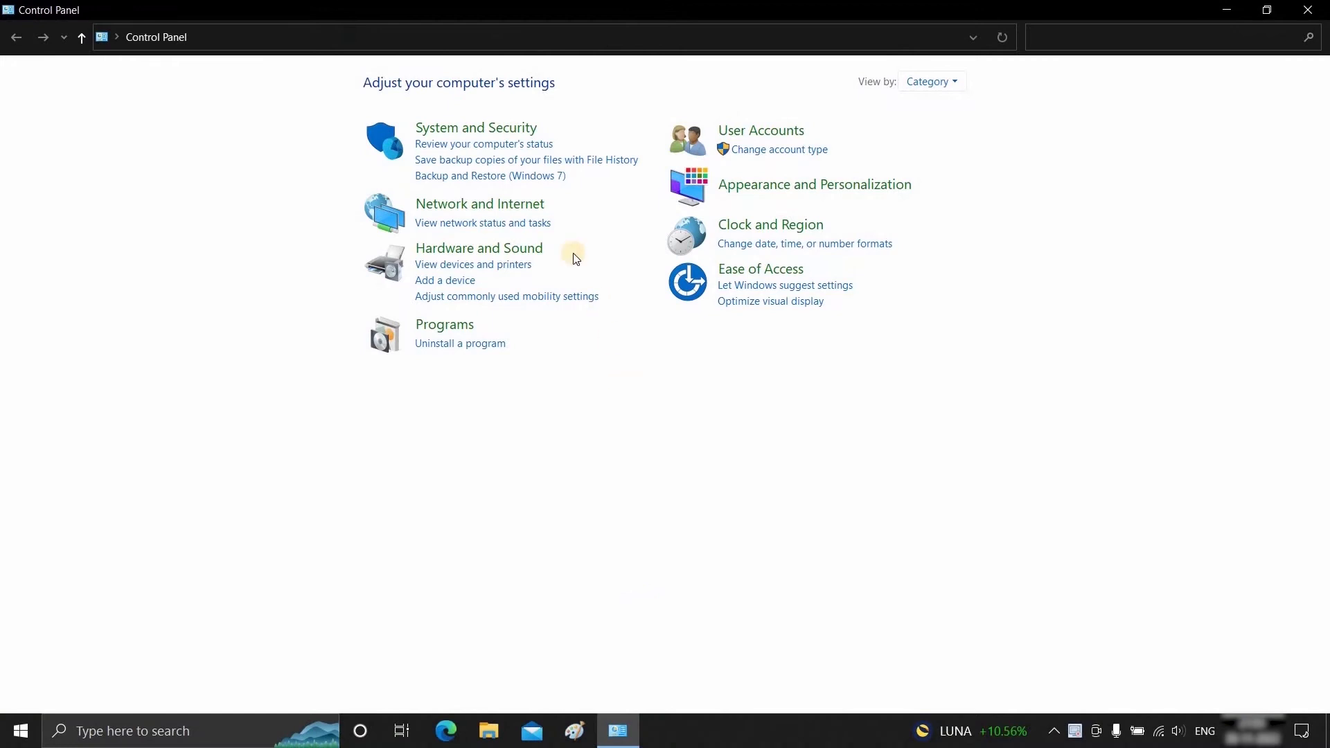
# - Reach Windows Defender Firewall's Advanced settings via System and Security
pyautogui.click(475, 127)
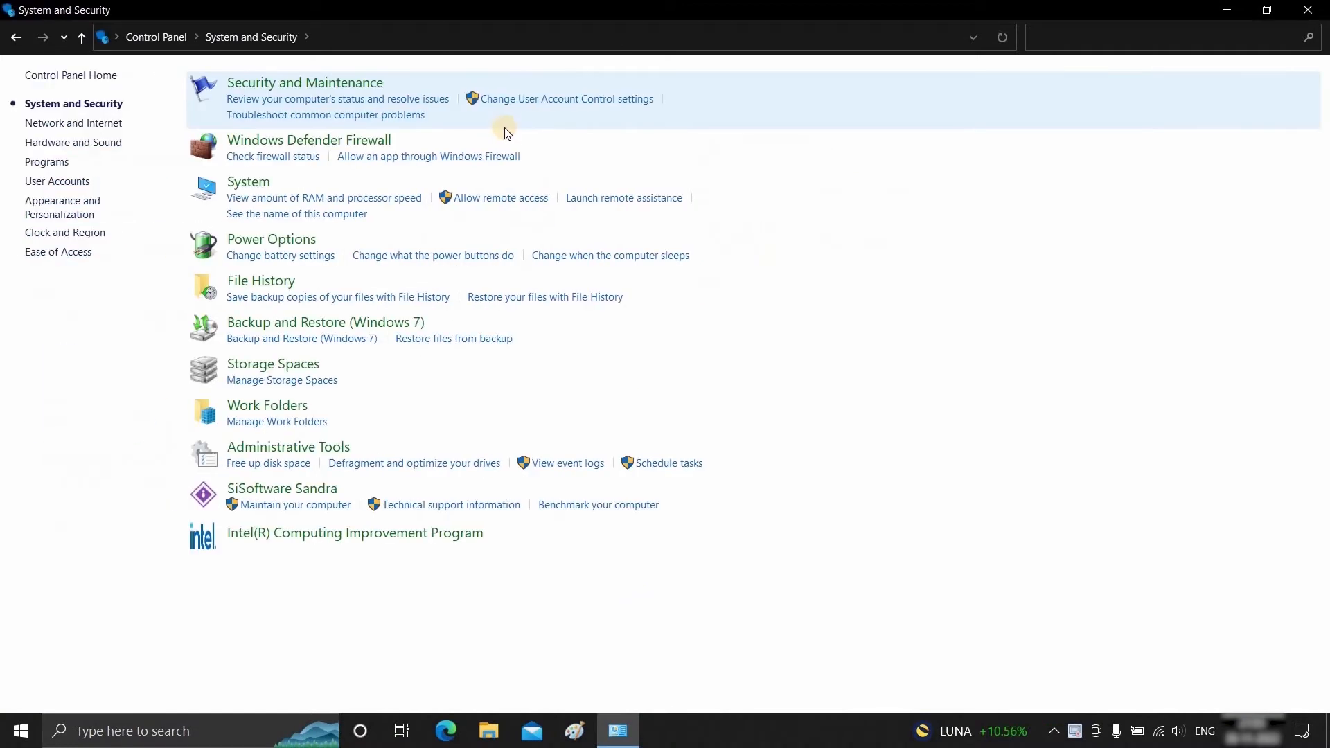
pyautogui.moveTo(327, 149)
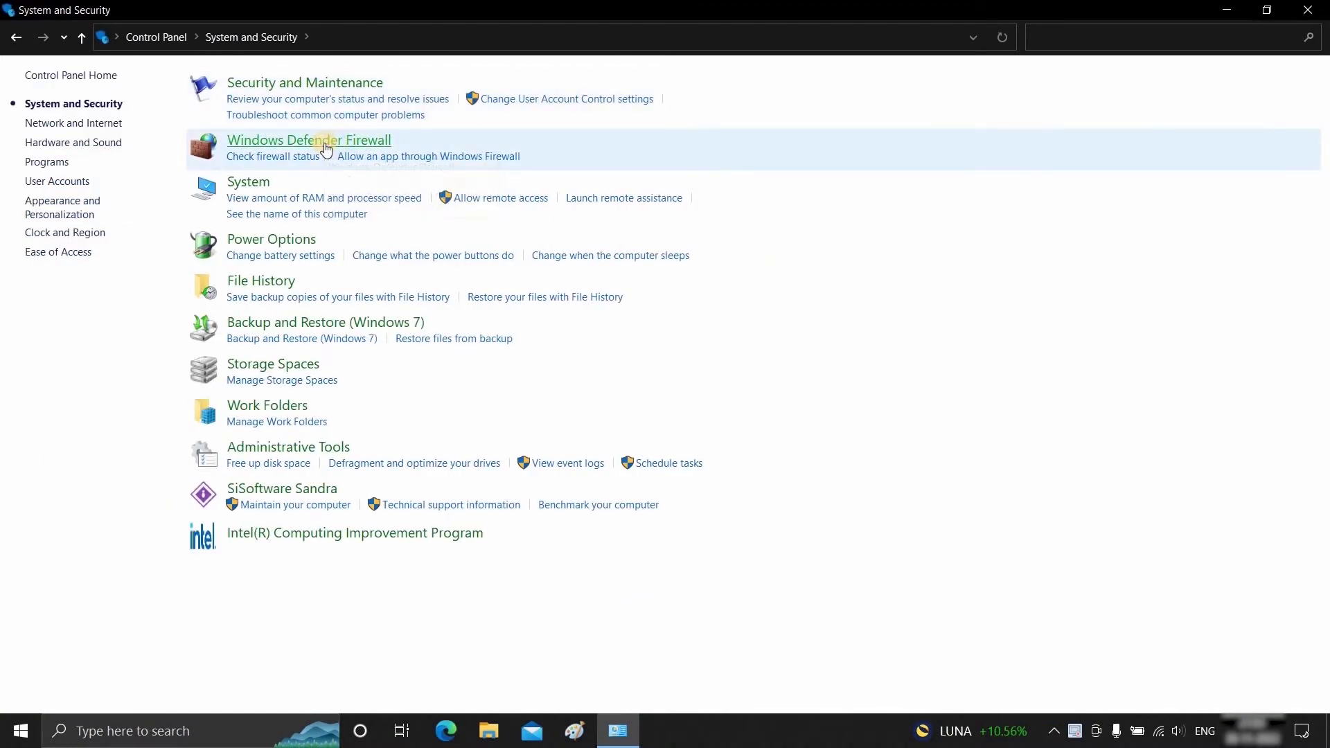
pyautogui.click(309, 139)
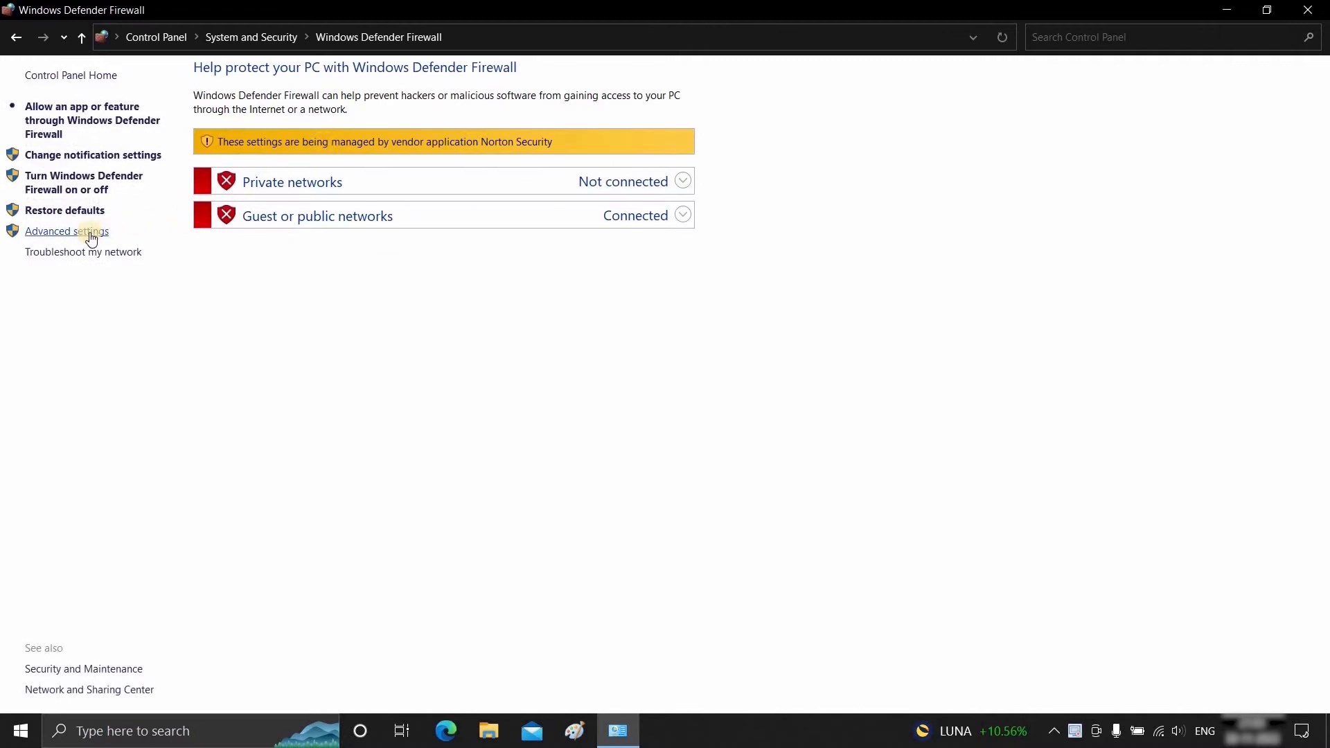
pyautogui.click(66, 231)
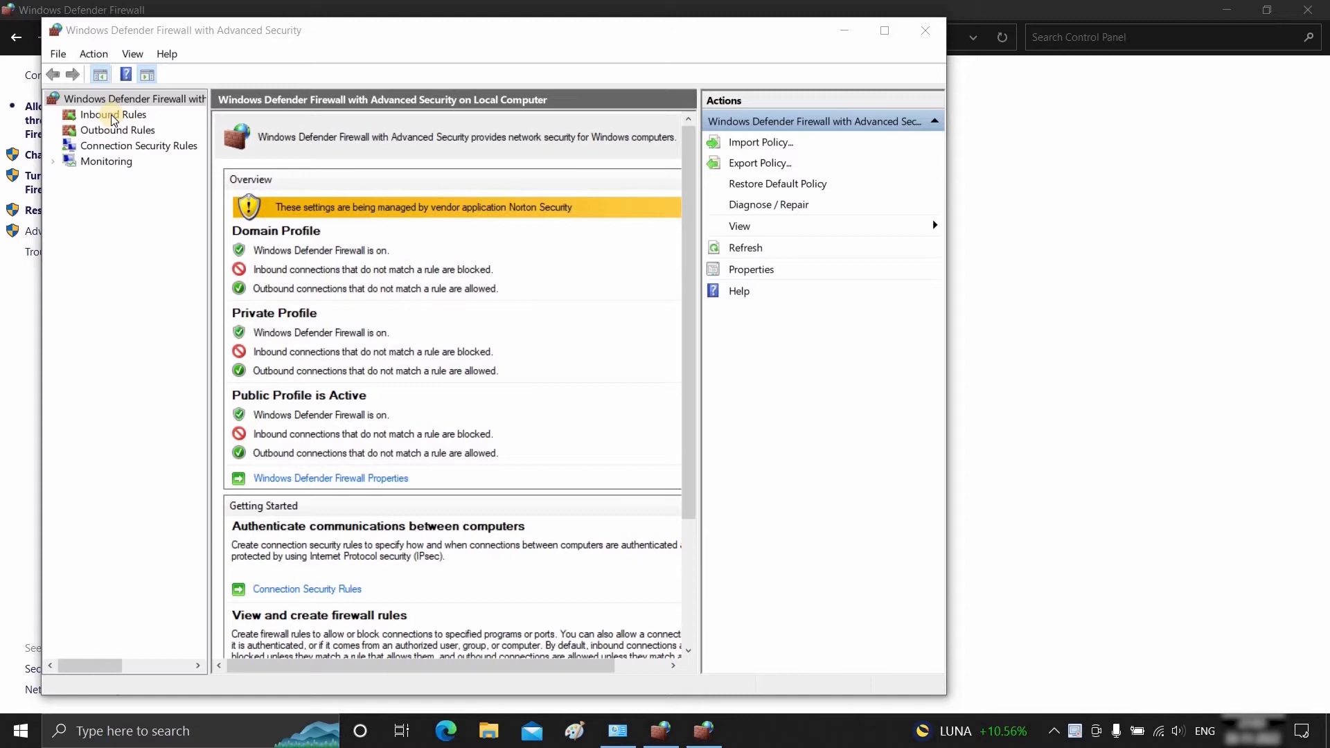
# - Begin a new Program-type inbound rule and continue to the program path page
pyautogui.click(112, 115)
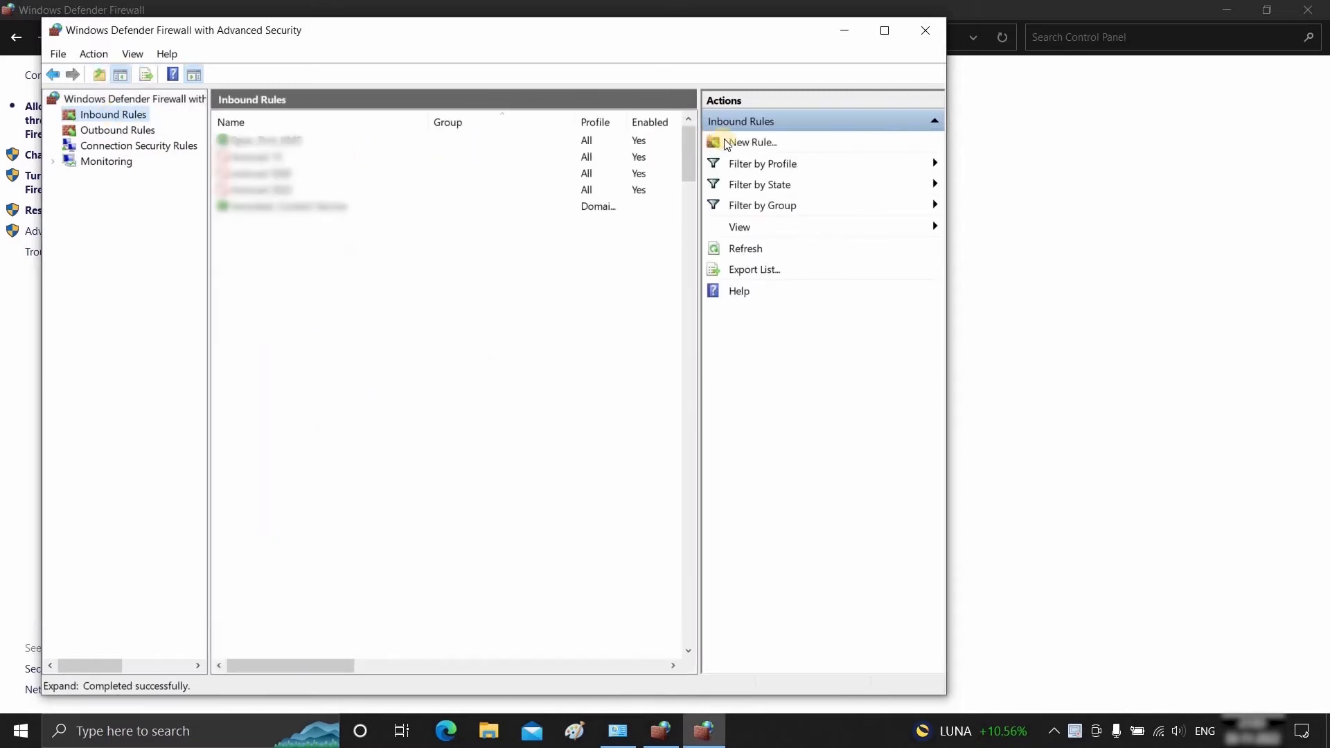
pyautogui.click(749, 141)
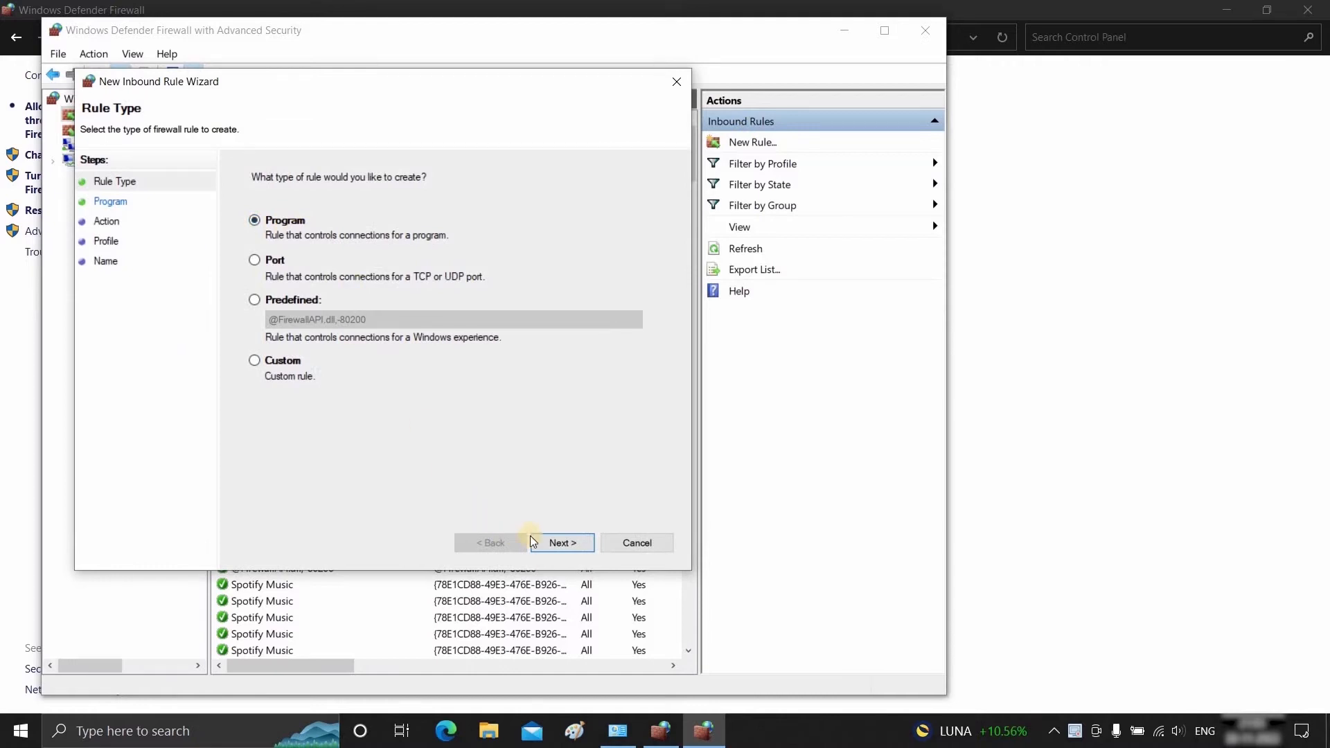
pyautogui.click(561, 543)
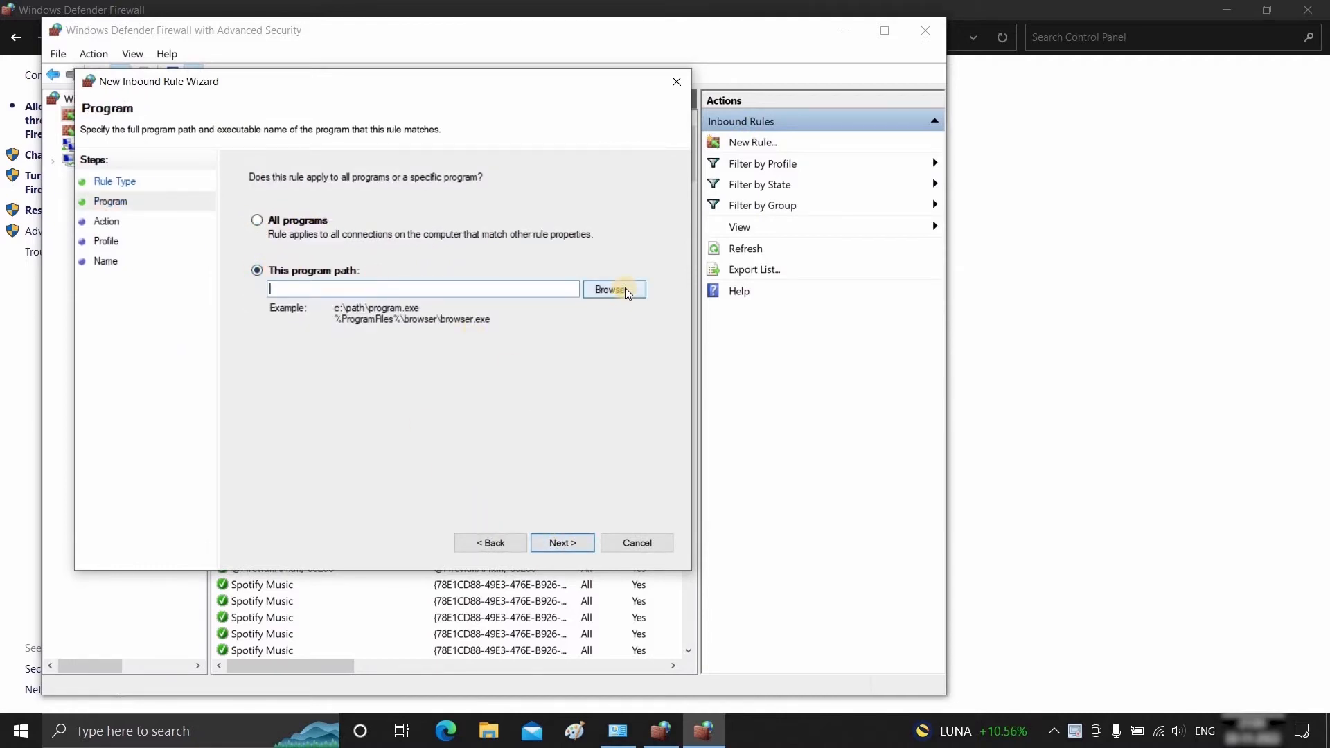
# - Browse to C:\Program Files\Autodesk\3ds Max 2020 and select 3dsmax.exe
pyautogui.click(614, 289)
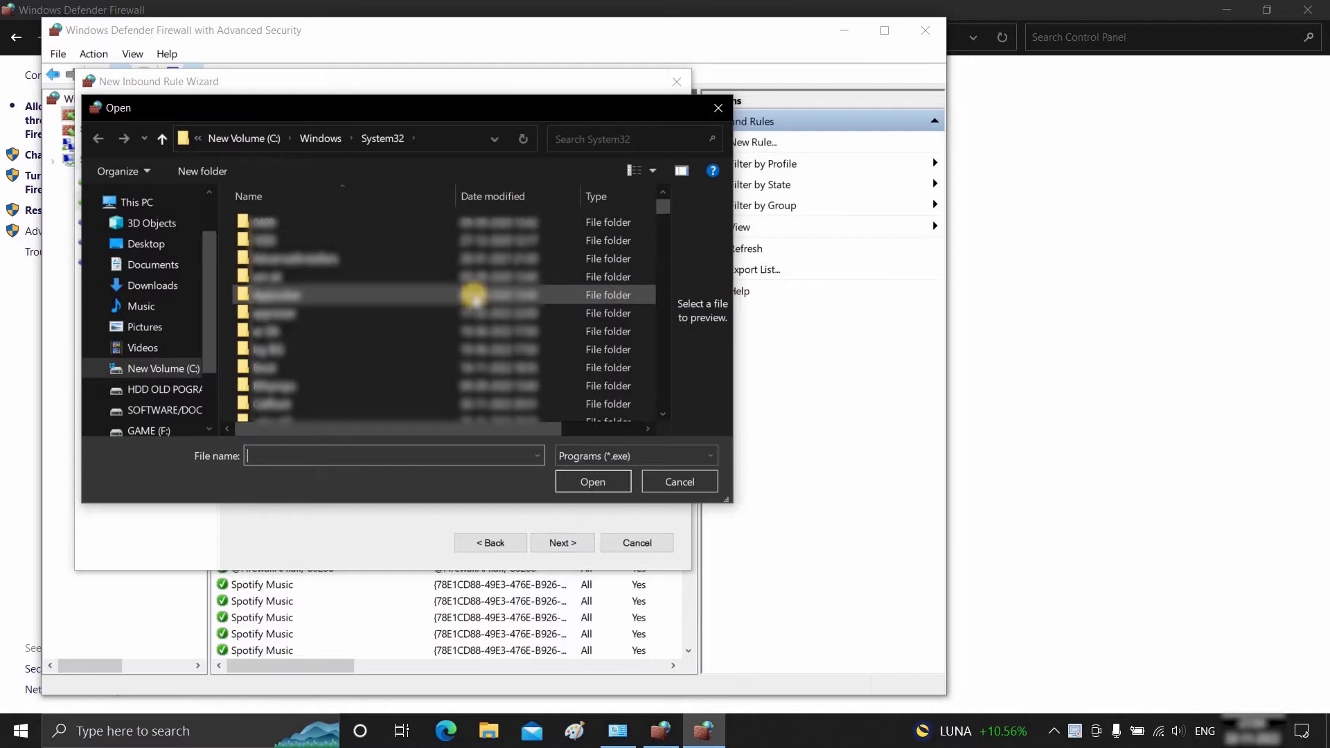
pyautogui.click(244, 138)
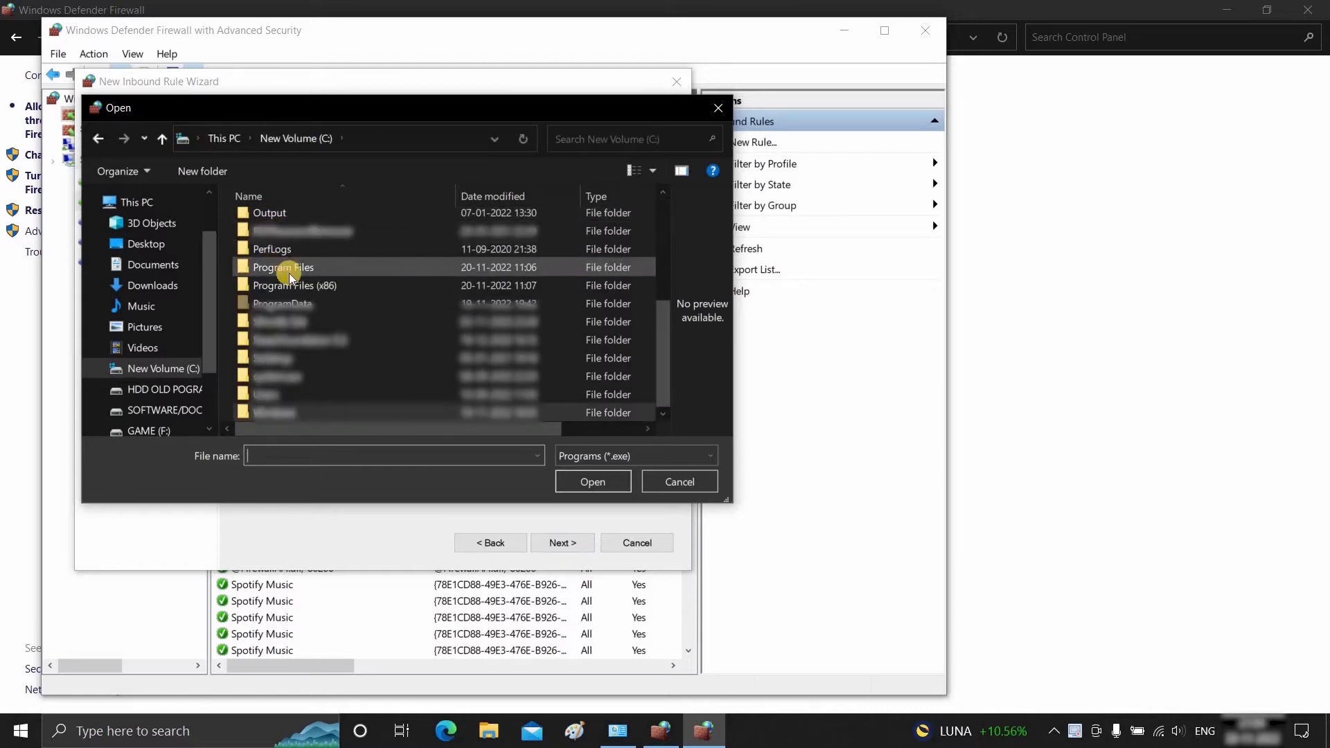
pyautogui.doubleClick(283, 268)
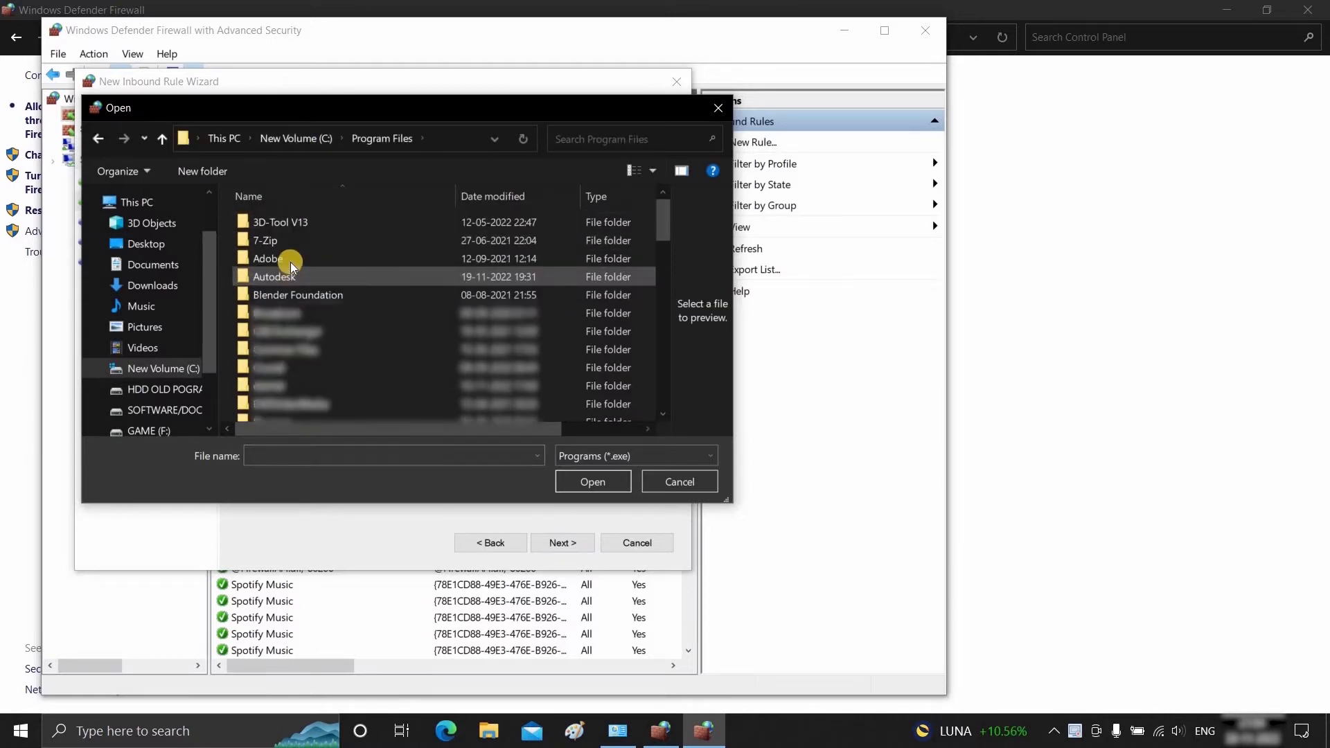
pyautogui.doubleClick(272, 277)
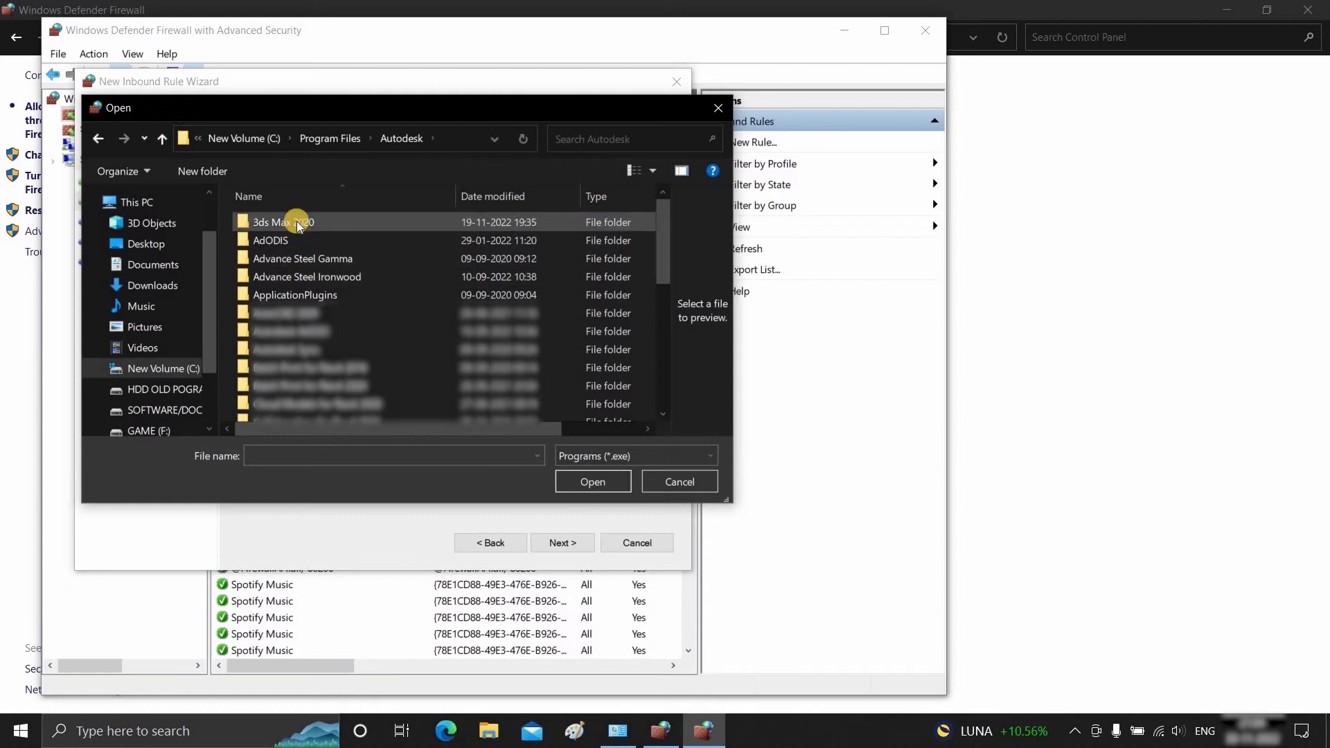
pyautogui.doubleClick(283, 222)
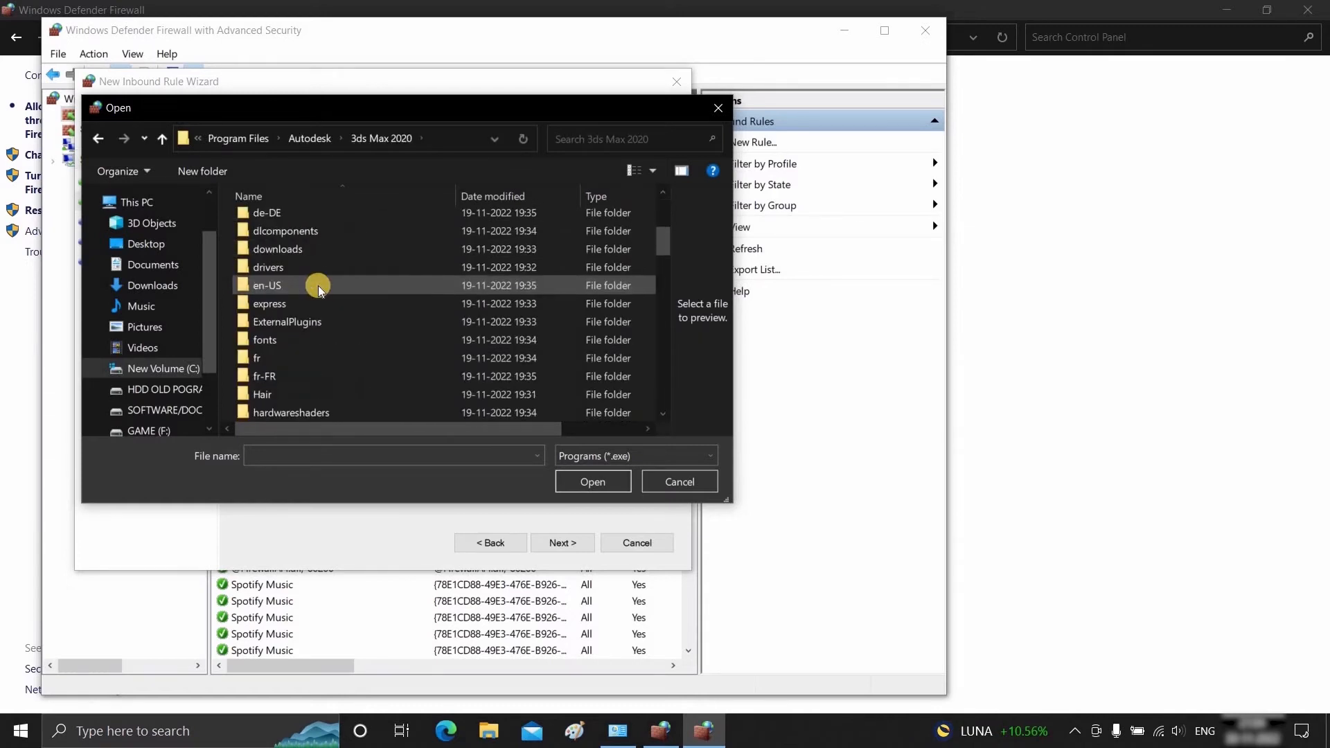
pyautogui.scroll(-3)
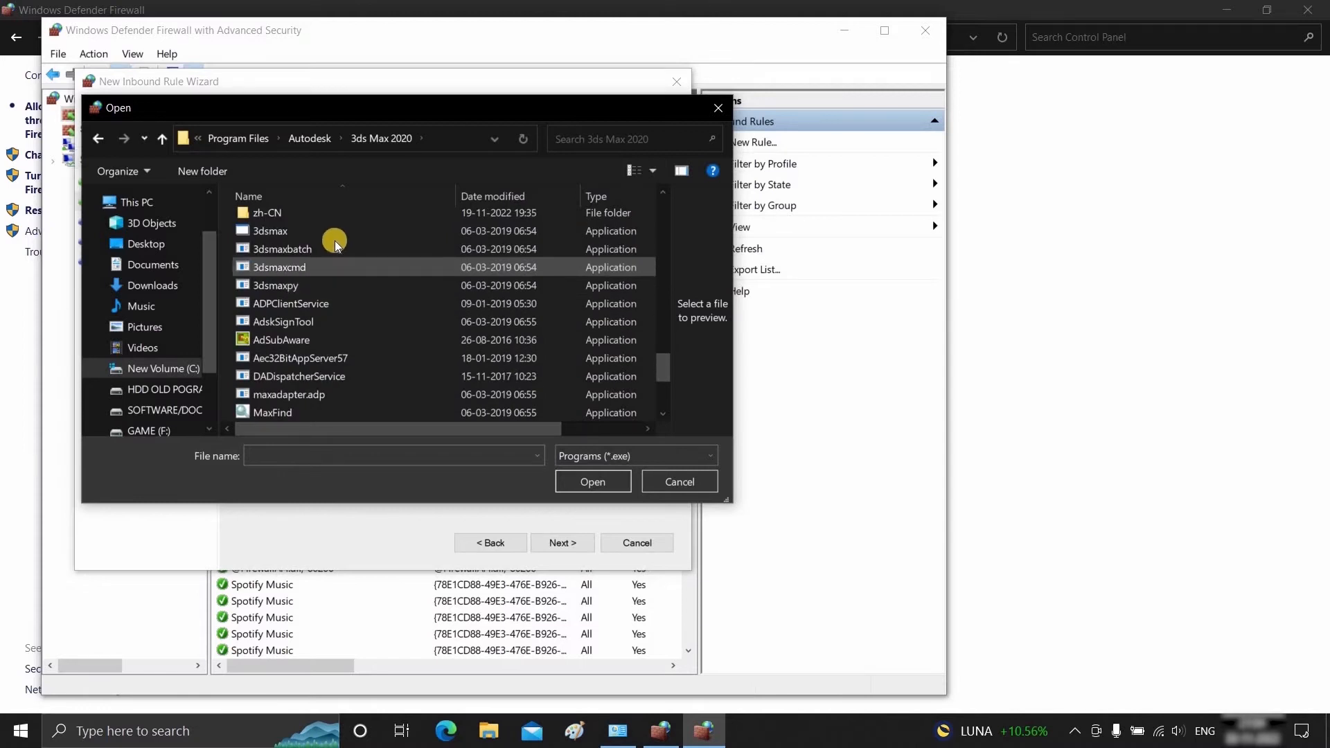
pyautogui.click(270, 231)
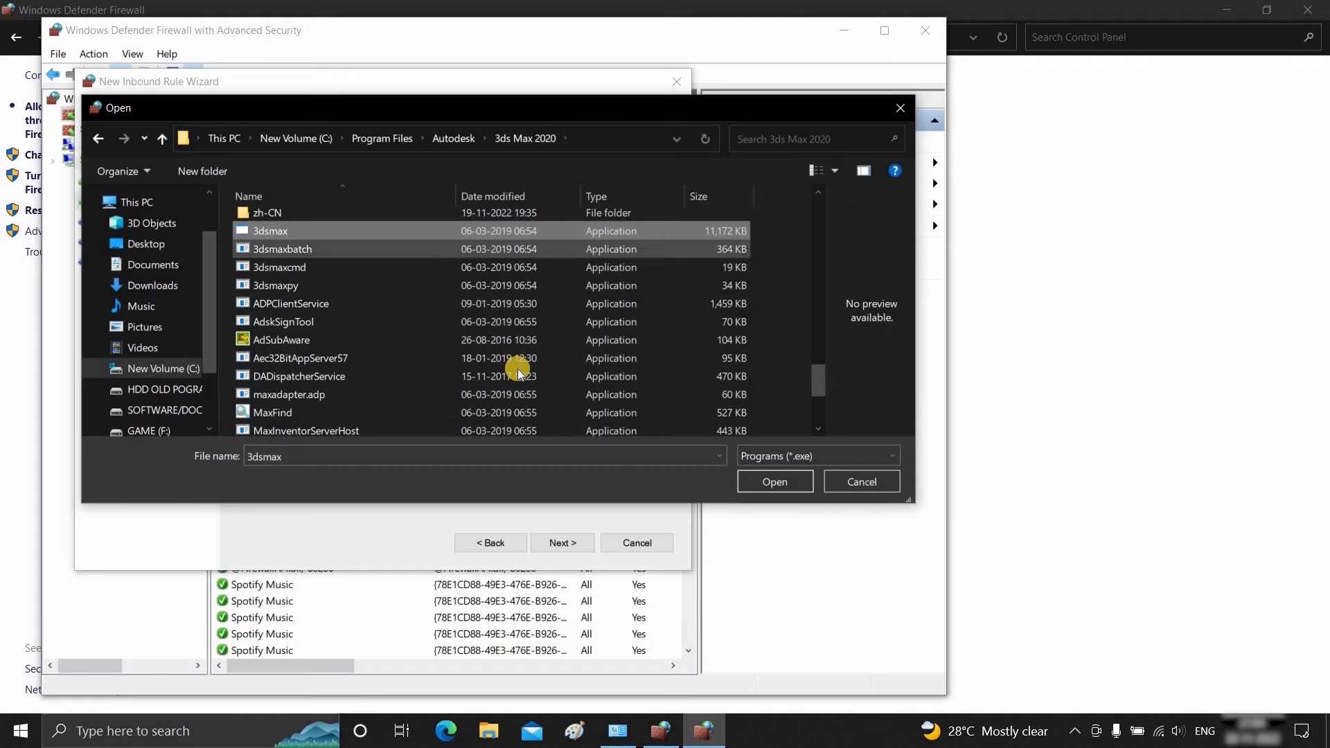
# - Use 3dsmax as the program, set the action to Block the connection on all profiles
pyautogui.click(772, 481)
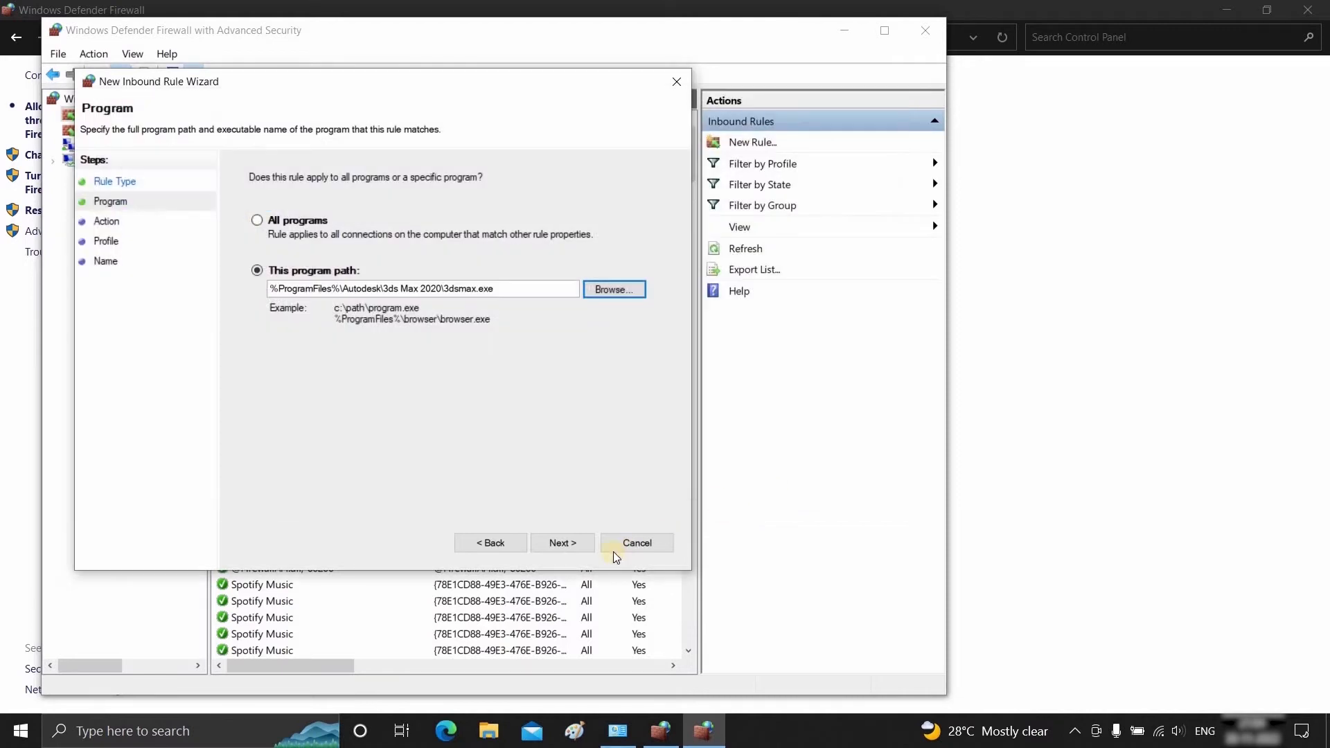
pyautogui.click(561, 543)
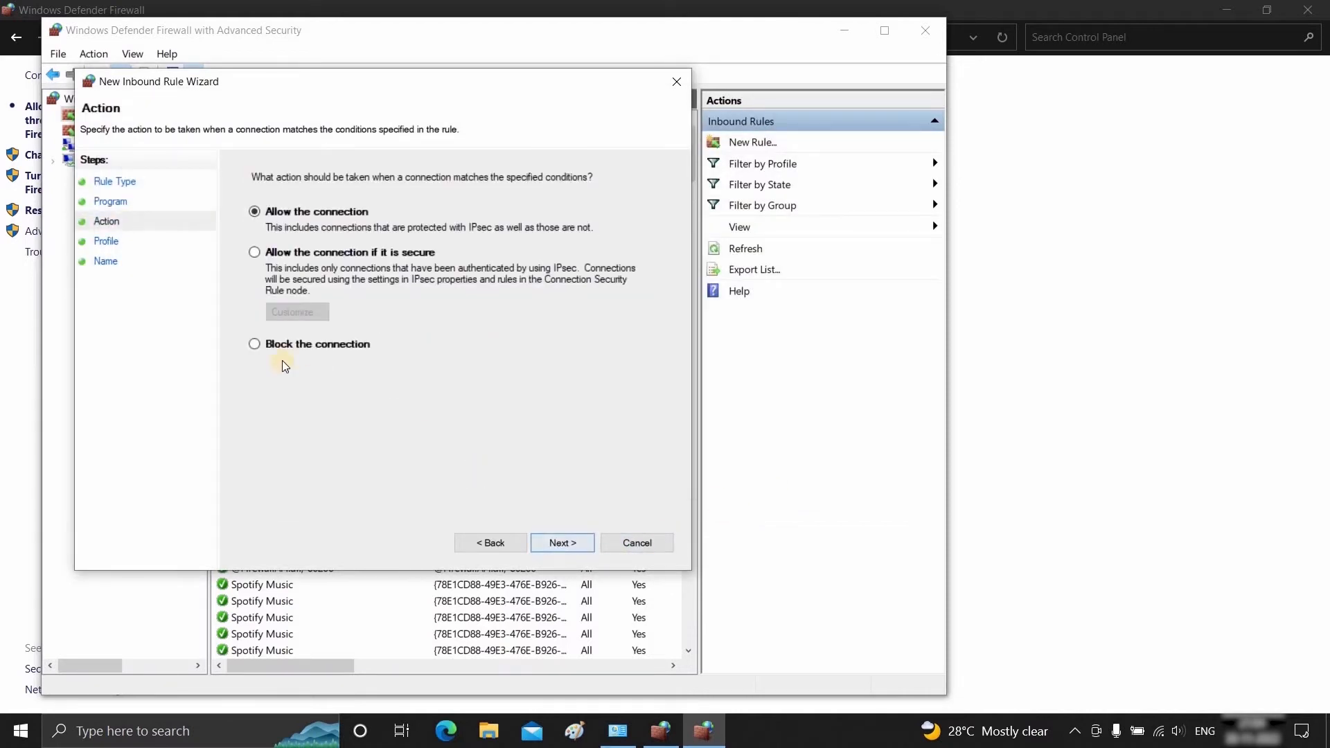
pyautogui.click(255, 343)
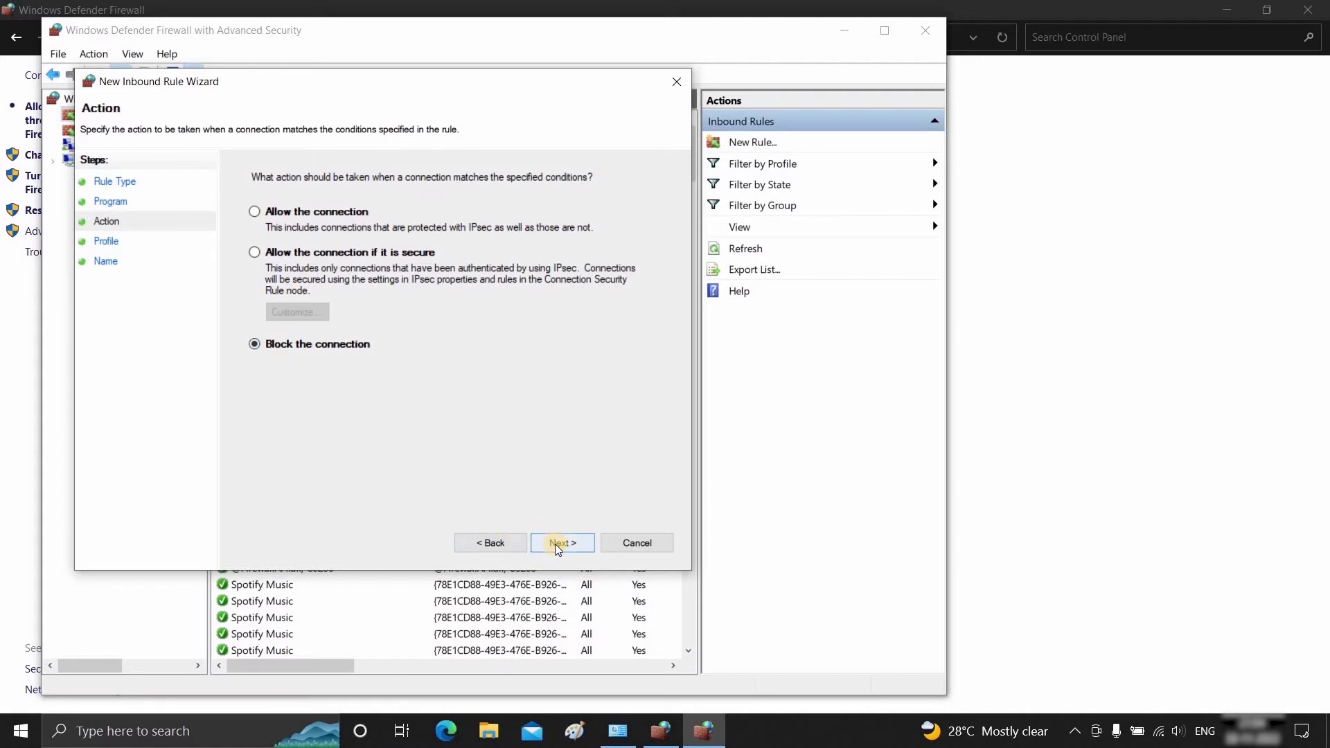
pyautogui.click(561, 543)
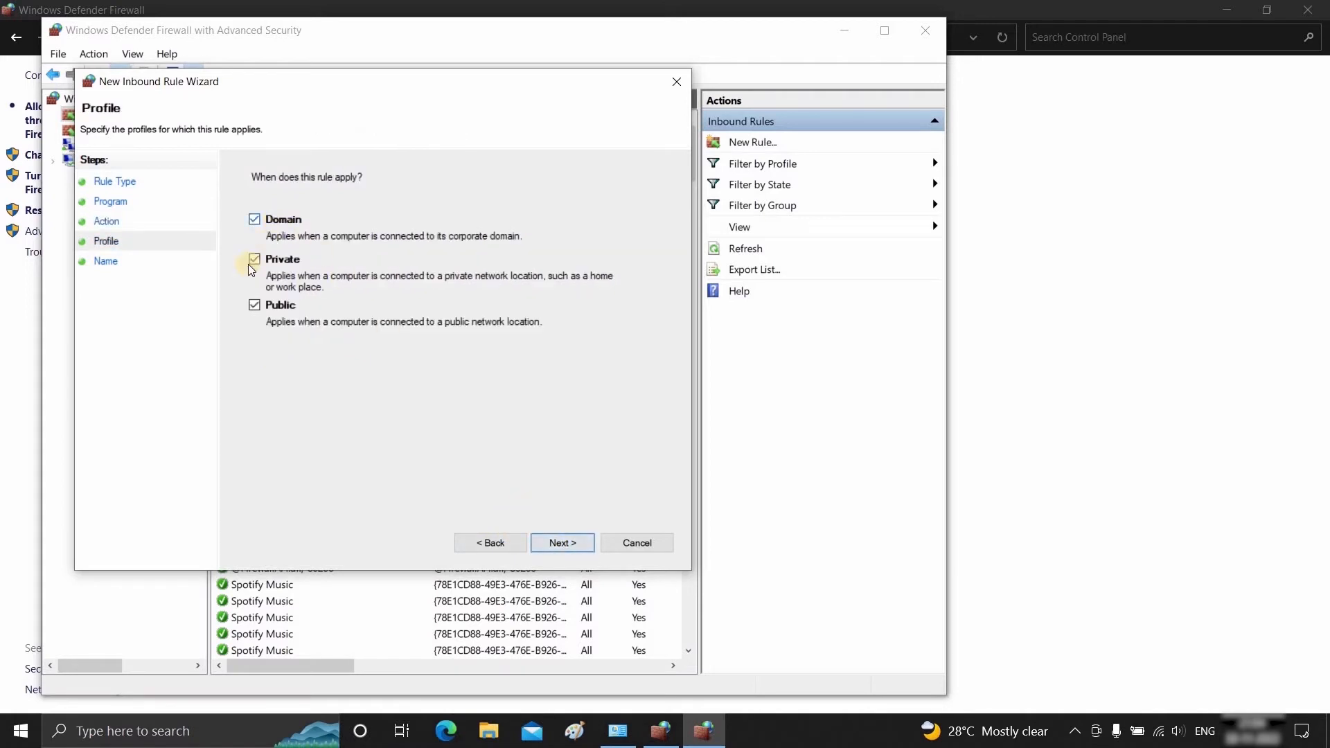
pyautogui.click(561, 543)
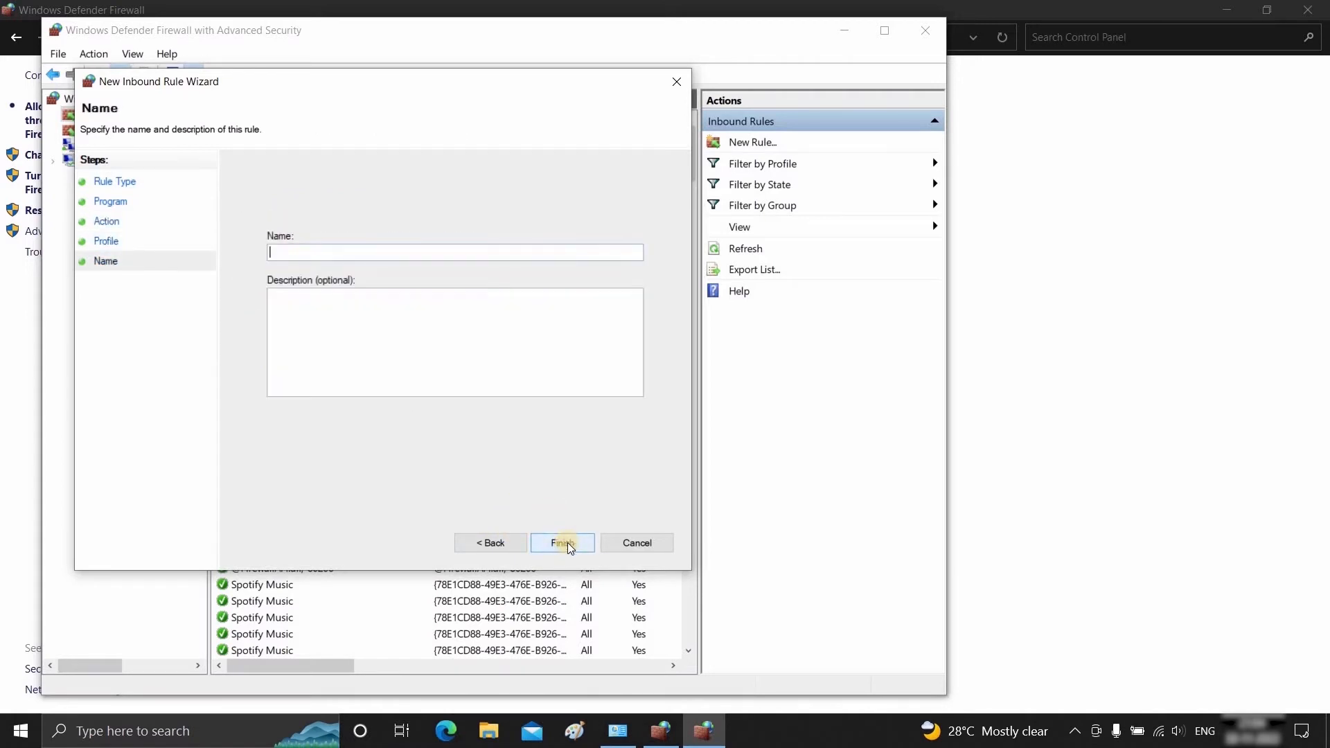
# - Name the inbound rule '3D max 2020' and finish creating it
pyautogui.write('3D max 2020')
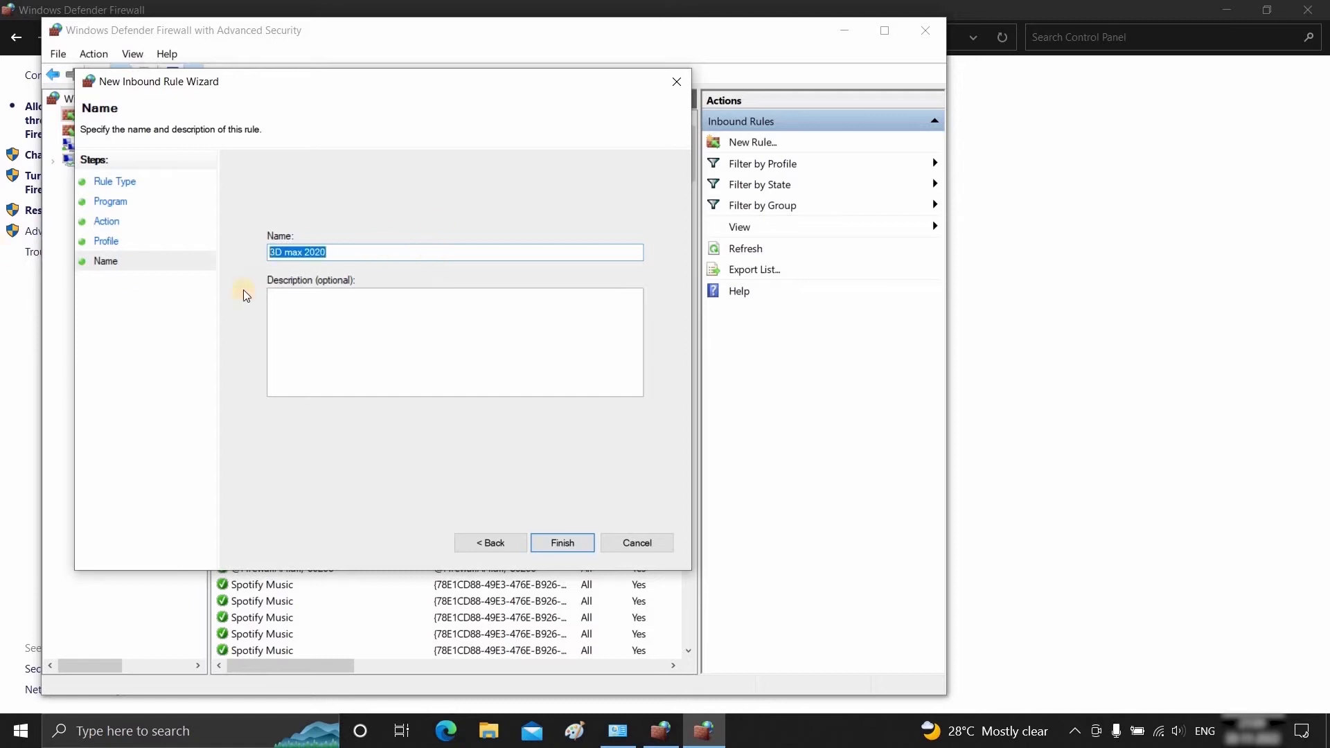
pyautogui.click(561, 543)
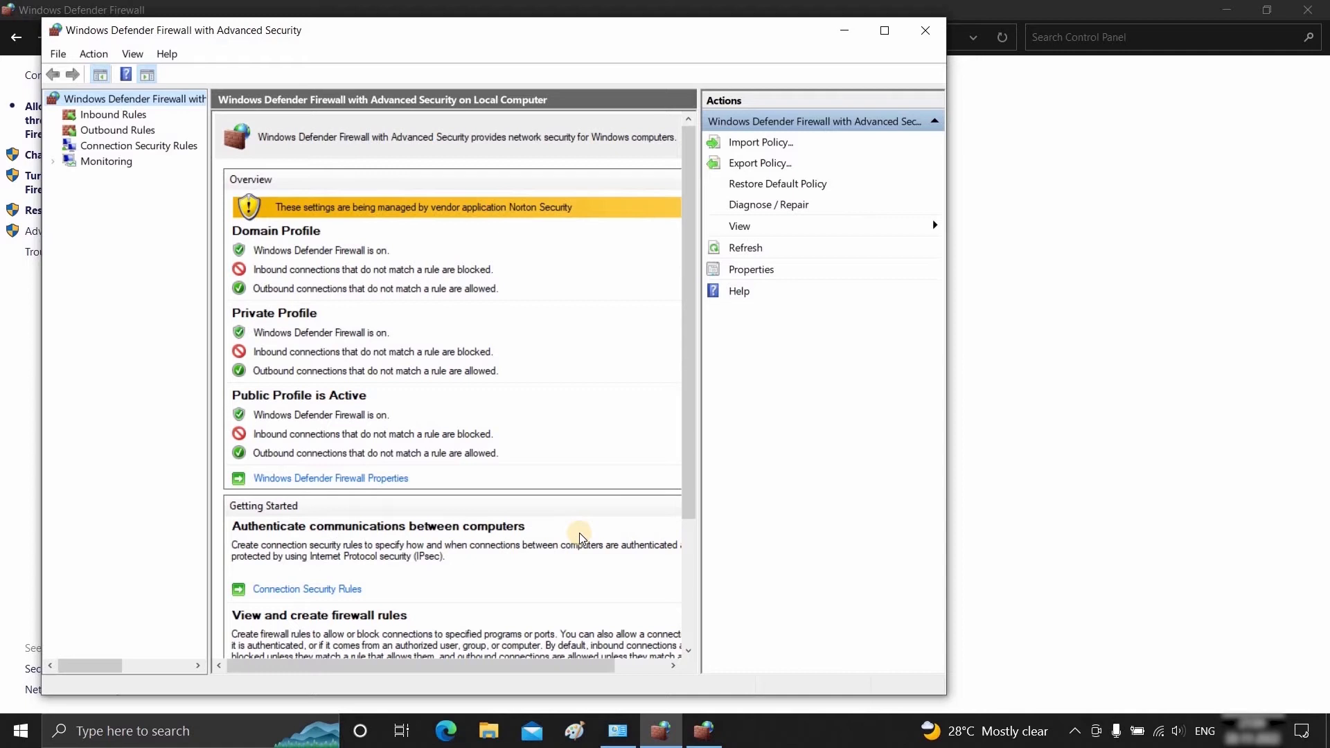
pyautogui.moveTo(153, 155)
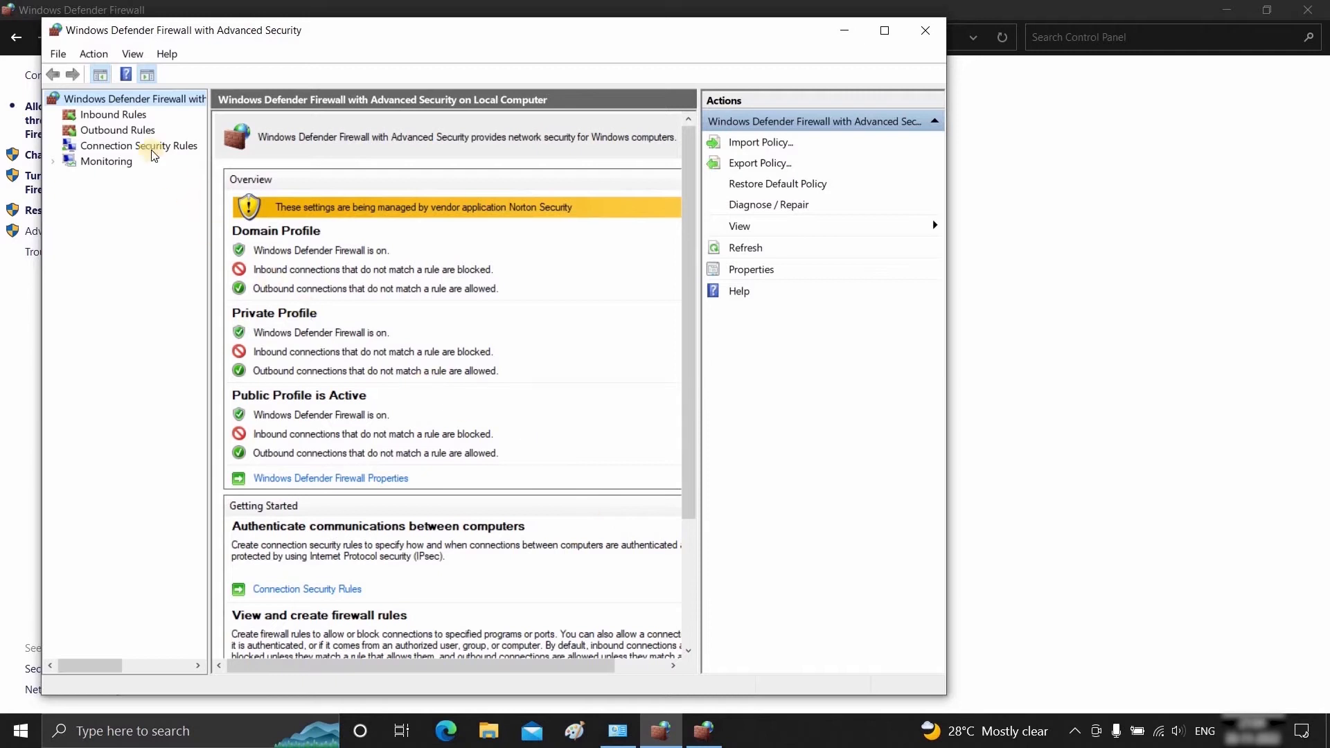
# - Start a new rule from the Outbound Rules list
pyautogui.click(117, 130)
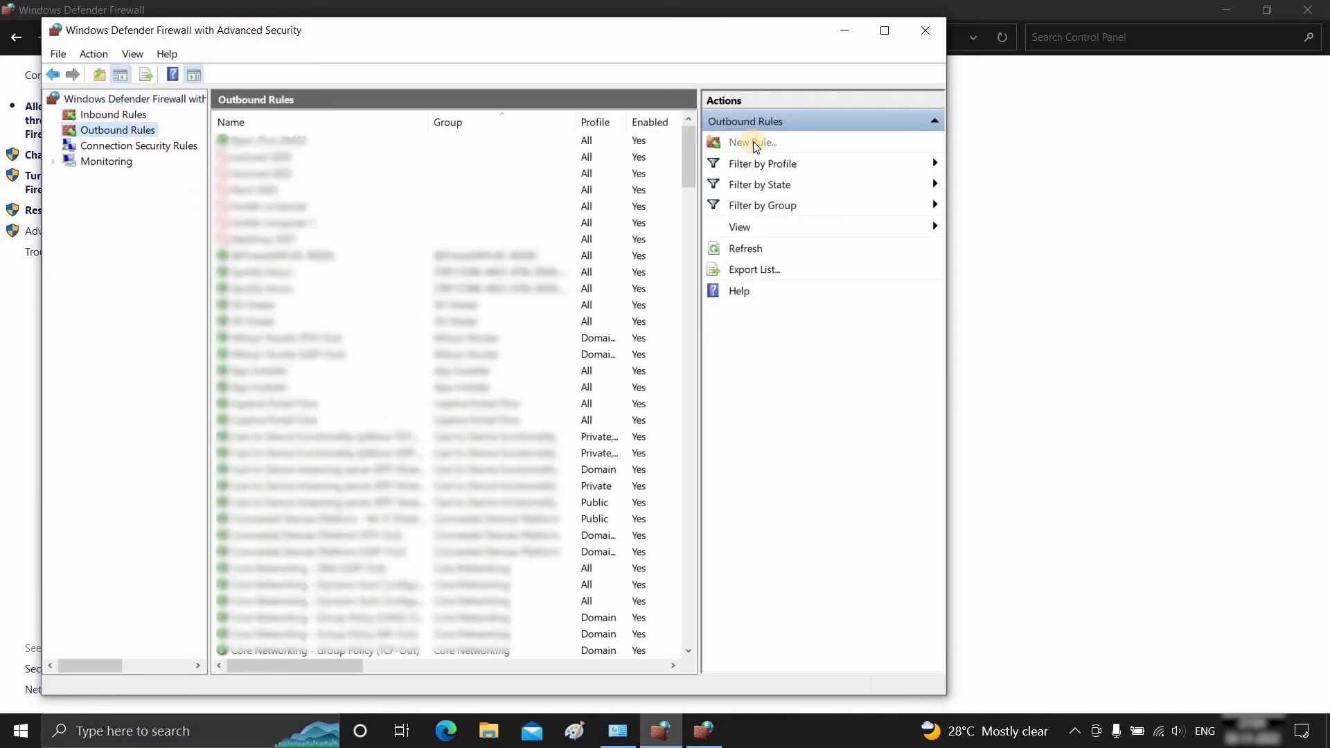
pyautogui.click(751, 141)
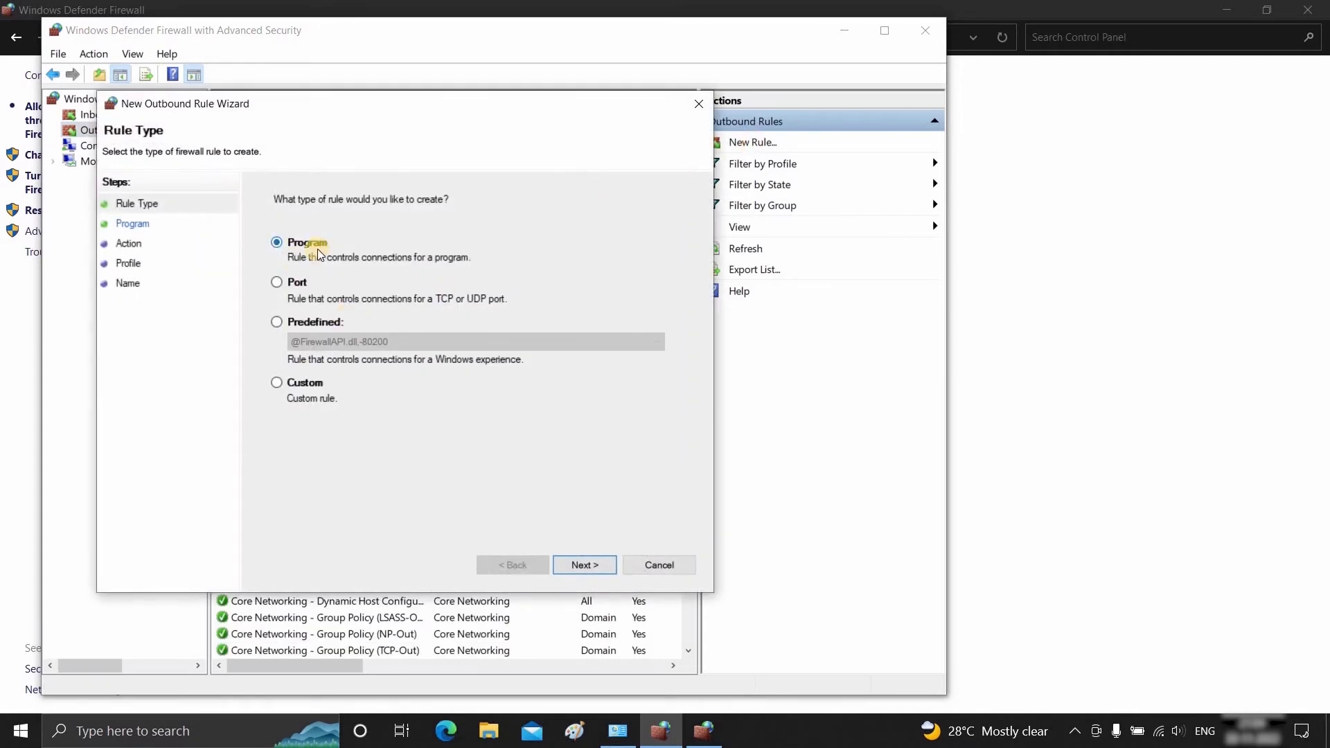
# - Make the outbound rule block 3dsmax.exe on Domain, Private and Public profiles
pyautogui.click(583, 565)
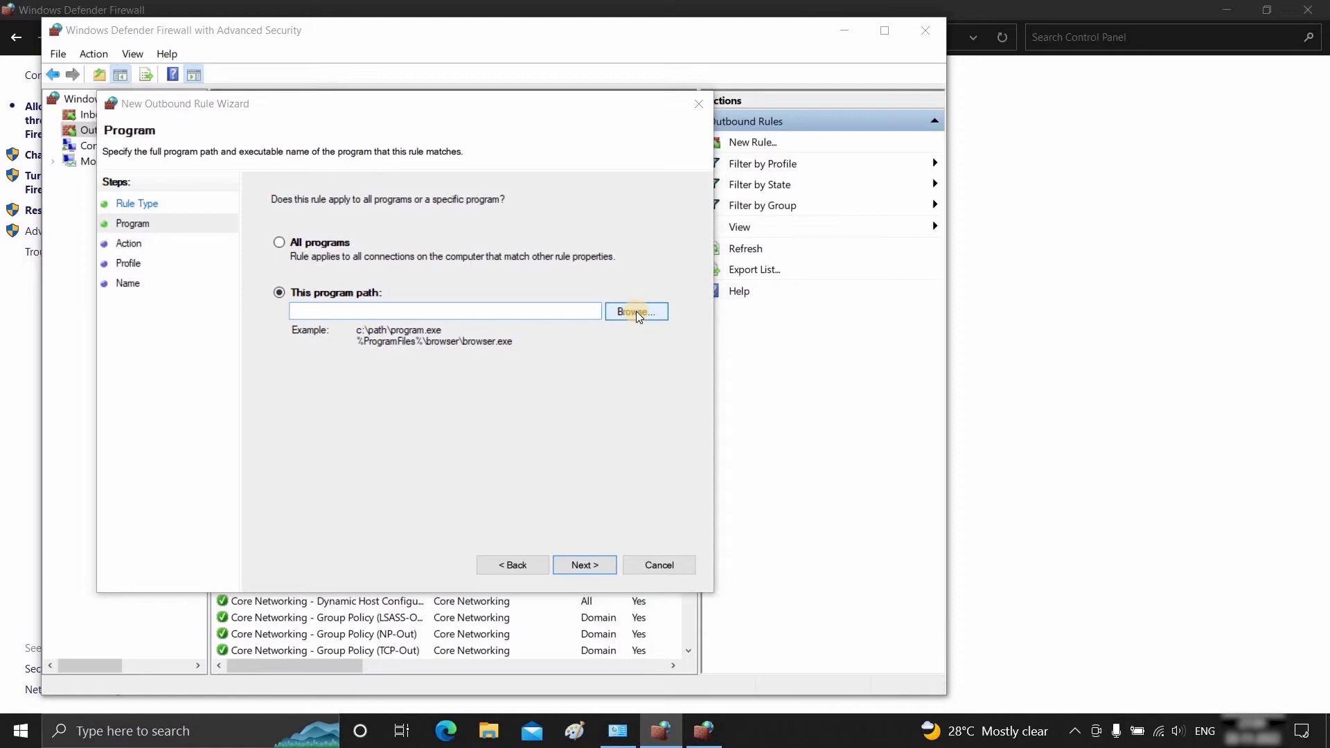
pyautogui.click(635, 311)
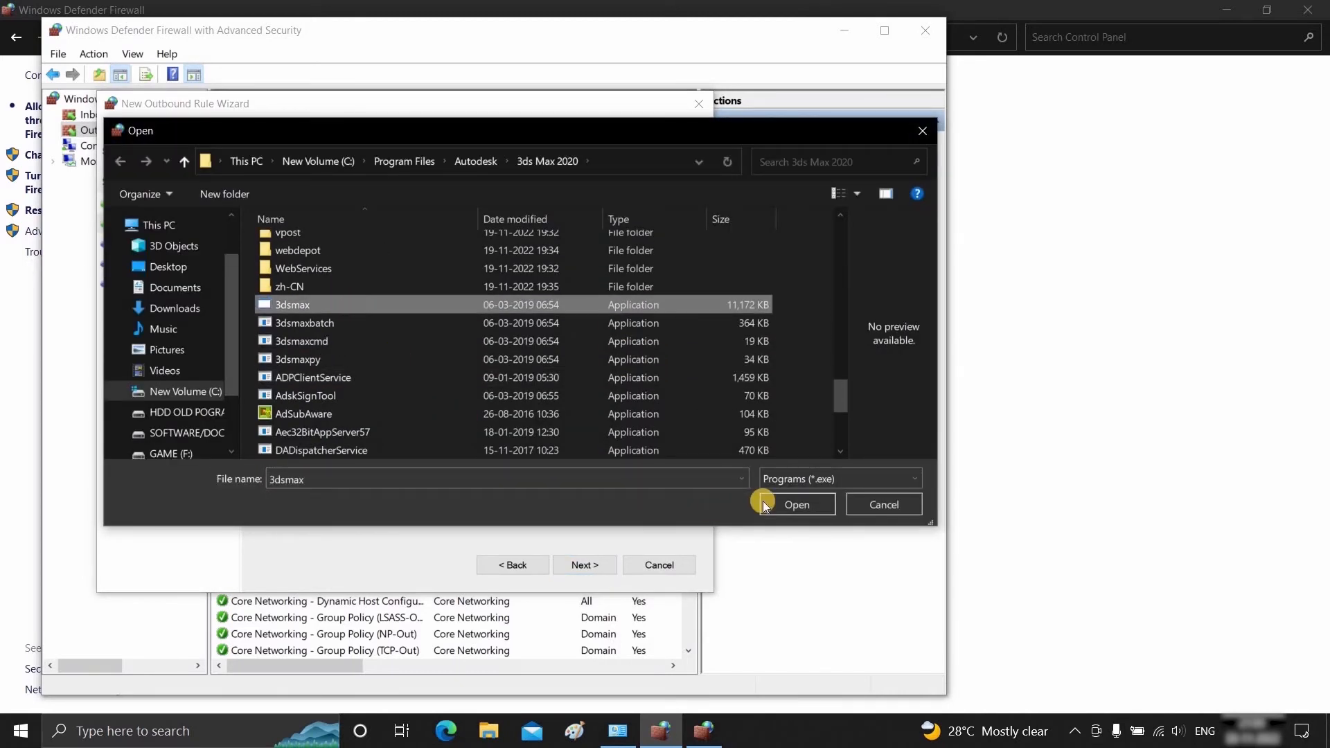
pyautogui.click(795, 504)
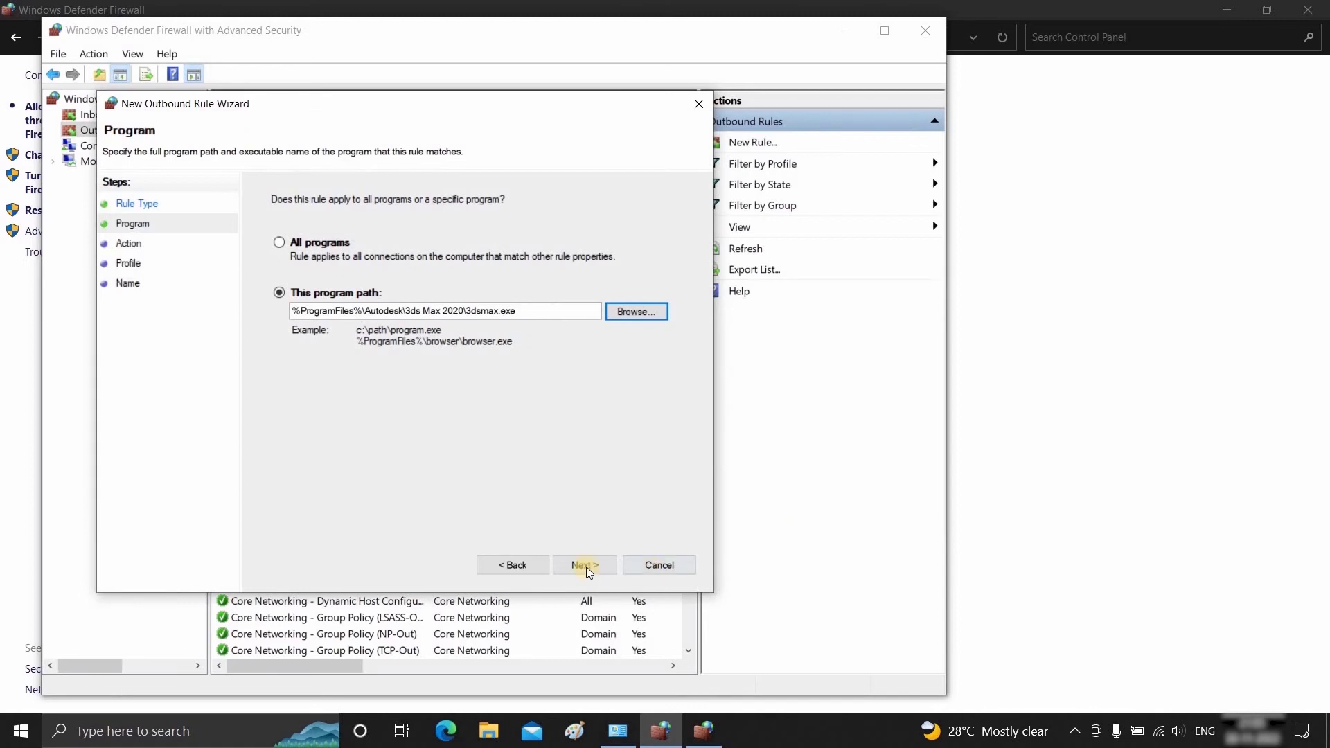
pyautogui.click(584, 565)
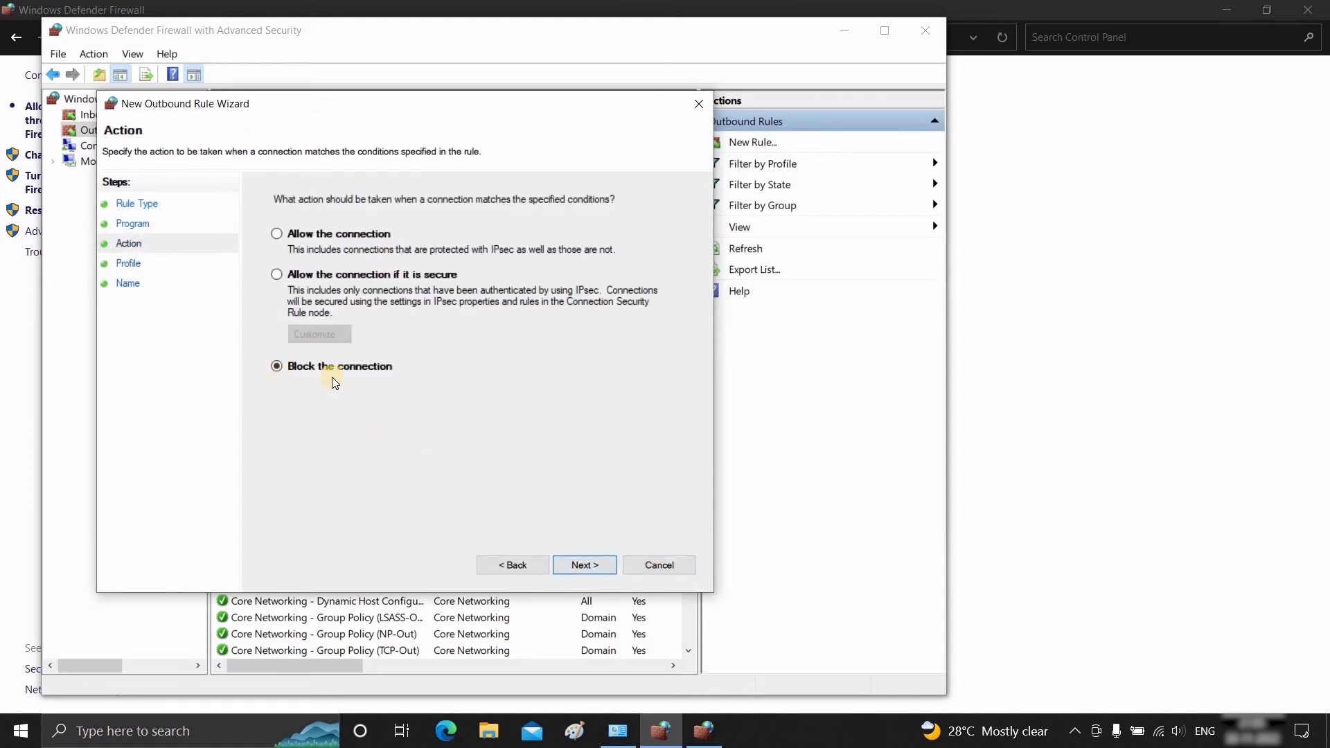
pyautogui.click(583, 565)
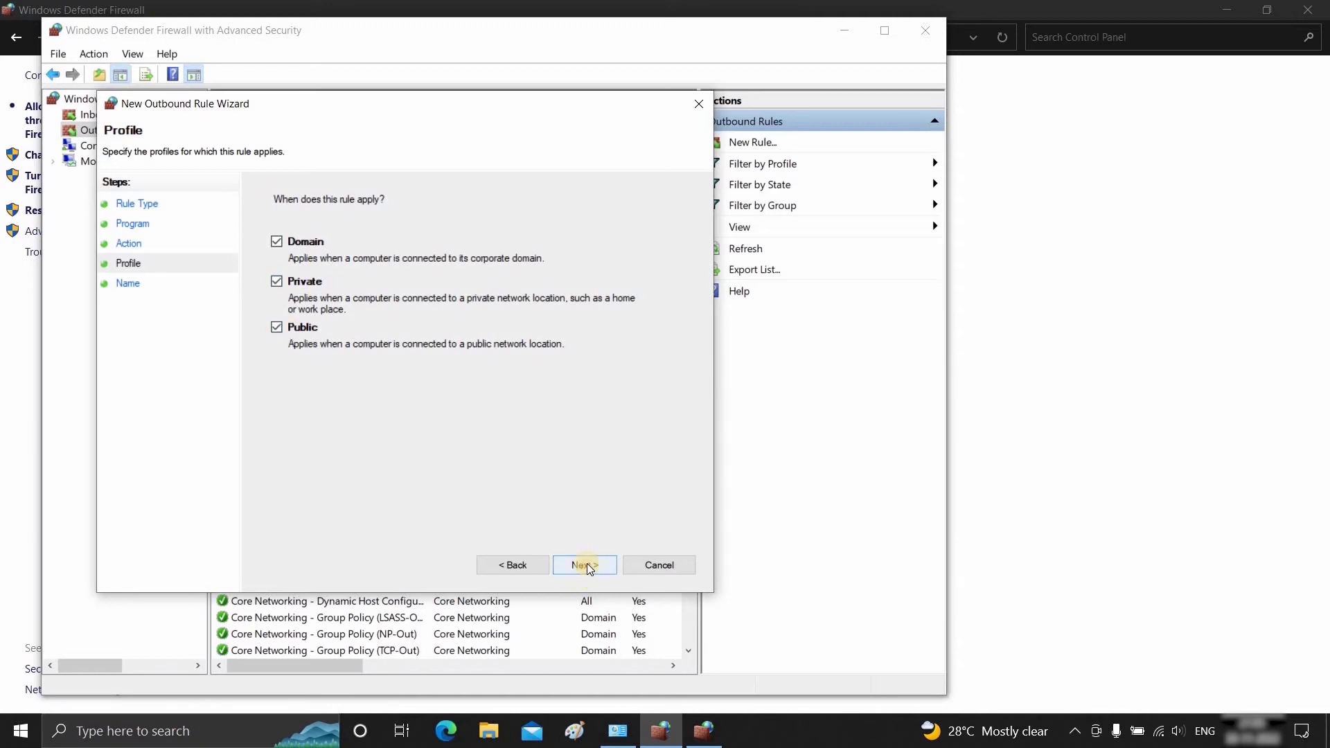
pyautogui.click(583, 565)
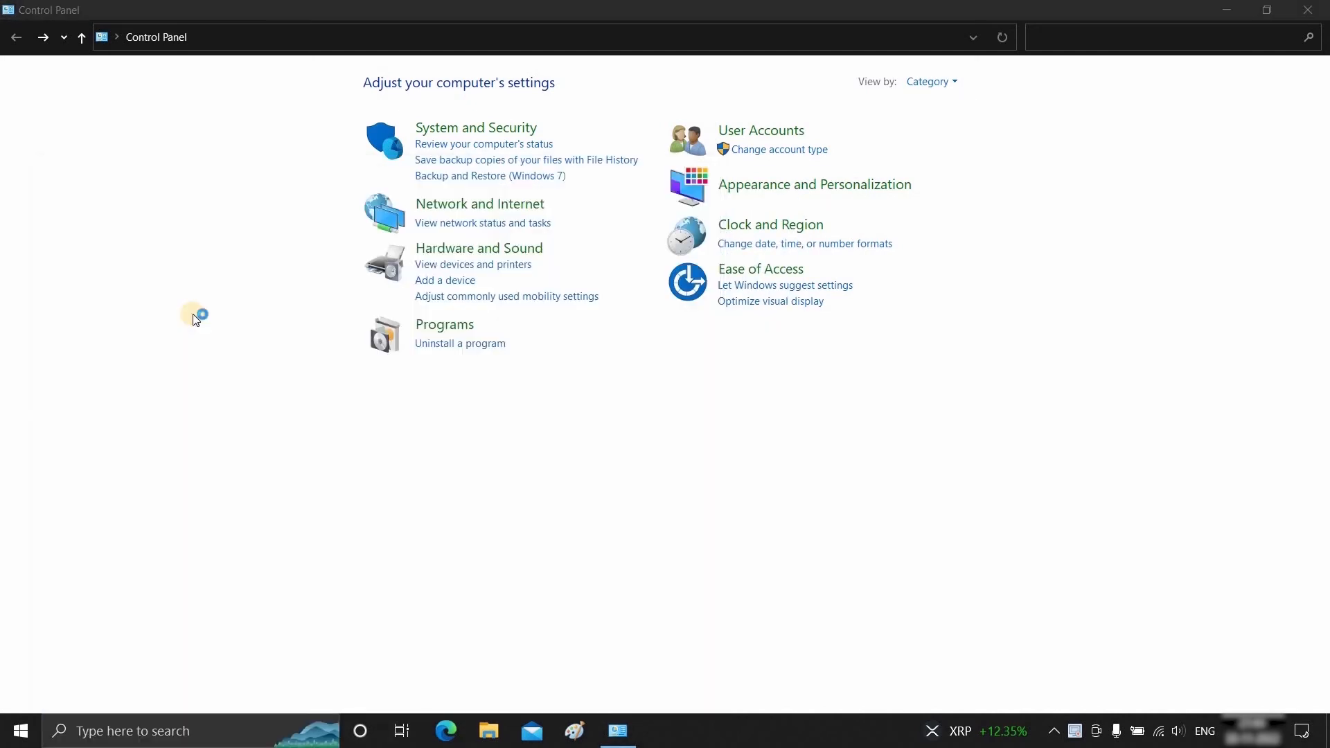
# - Set 3D Viewer's In and Out Blocker rules to Deny in NetLimiter
pyautogui.click(659, 730)
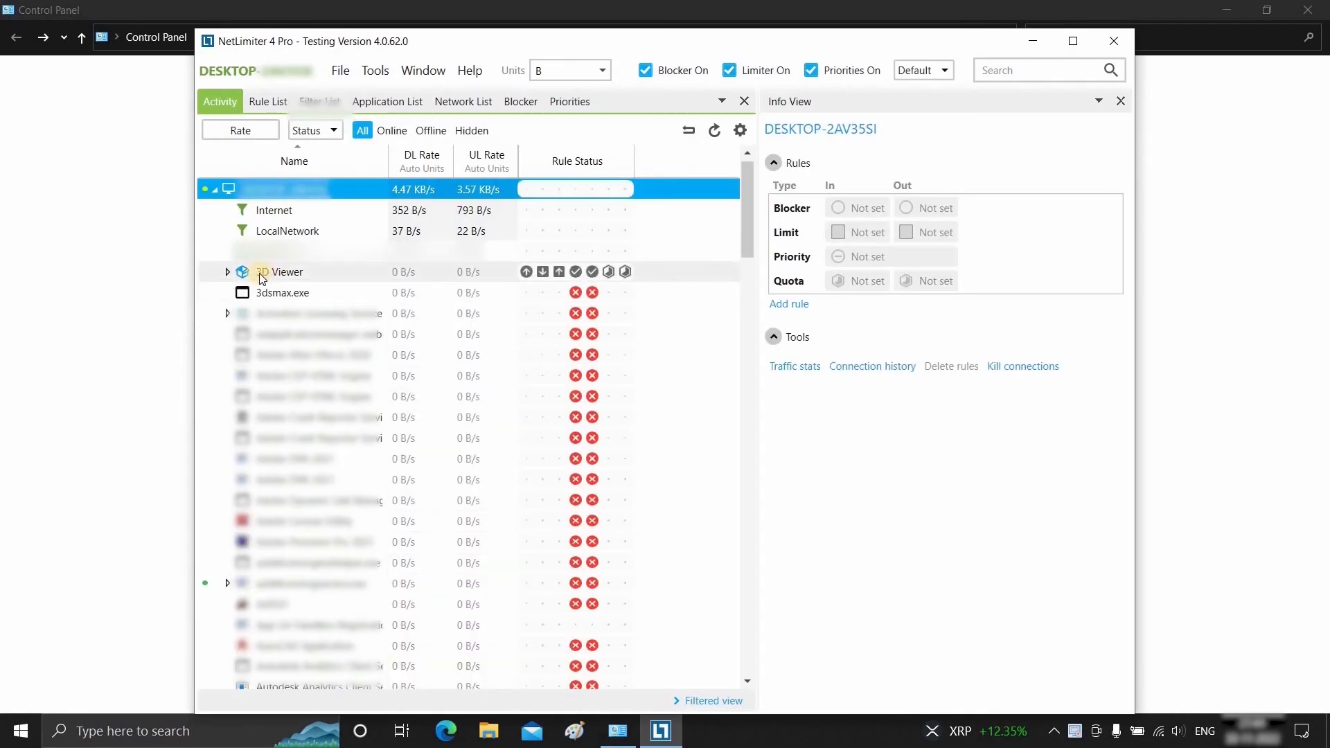
pyautogui.click(278, 271)
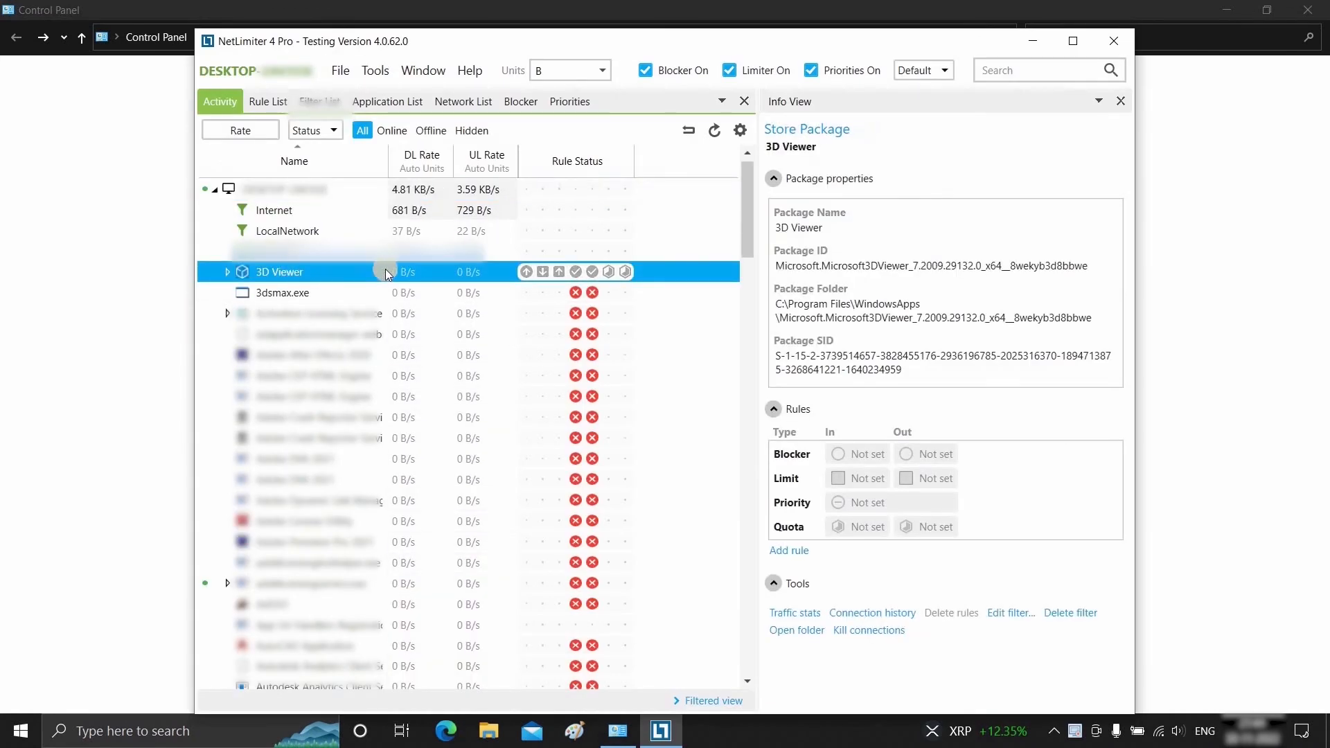
pyautogui.click(575, 271)
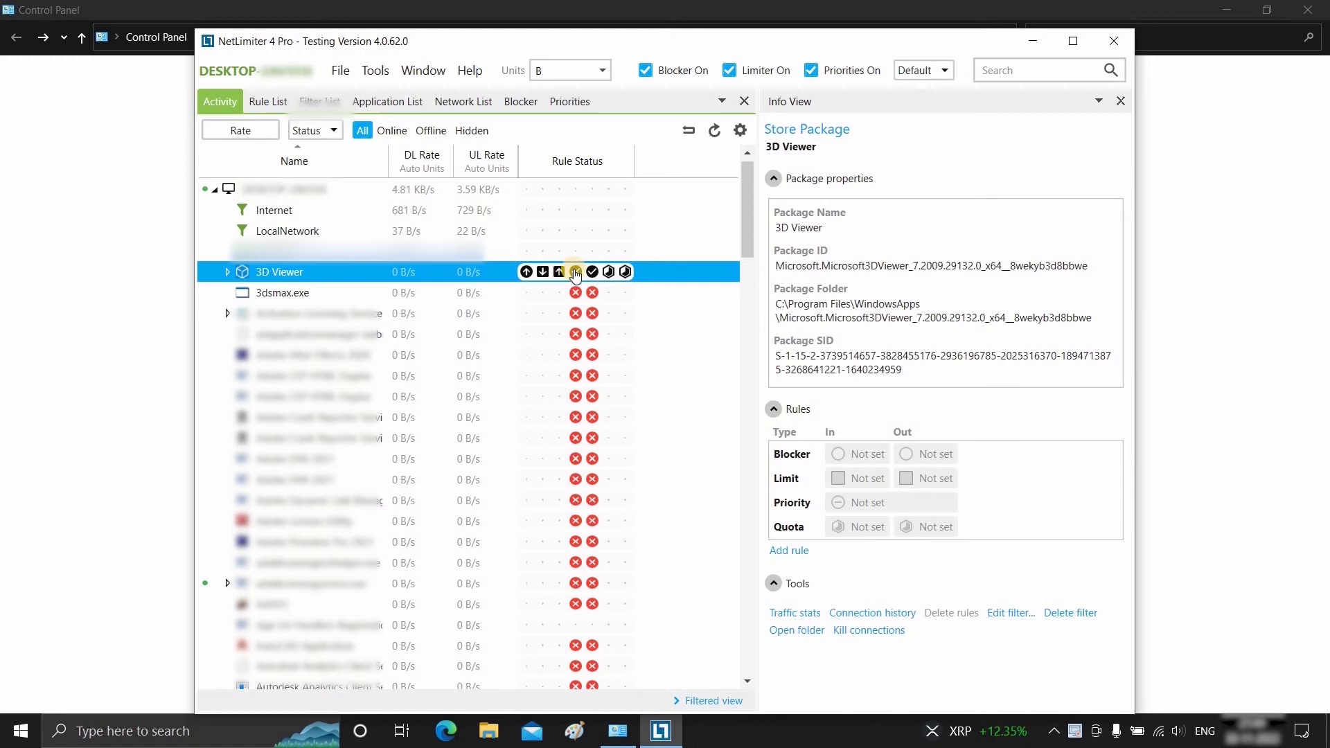
pyautogui.click(574, 271)
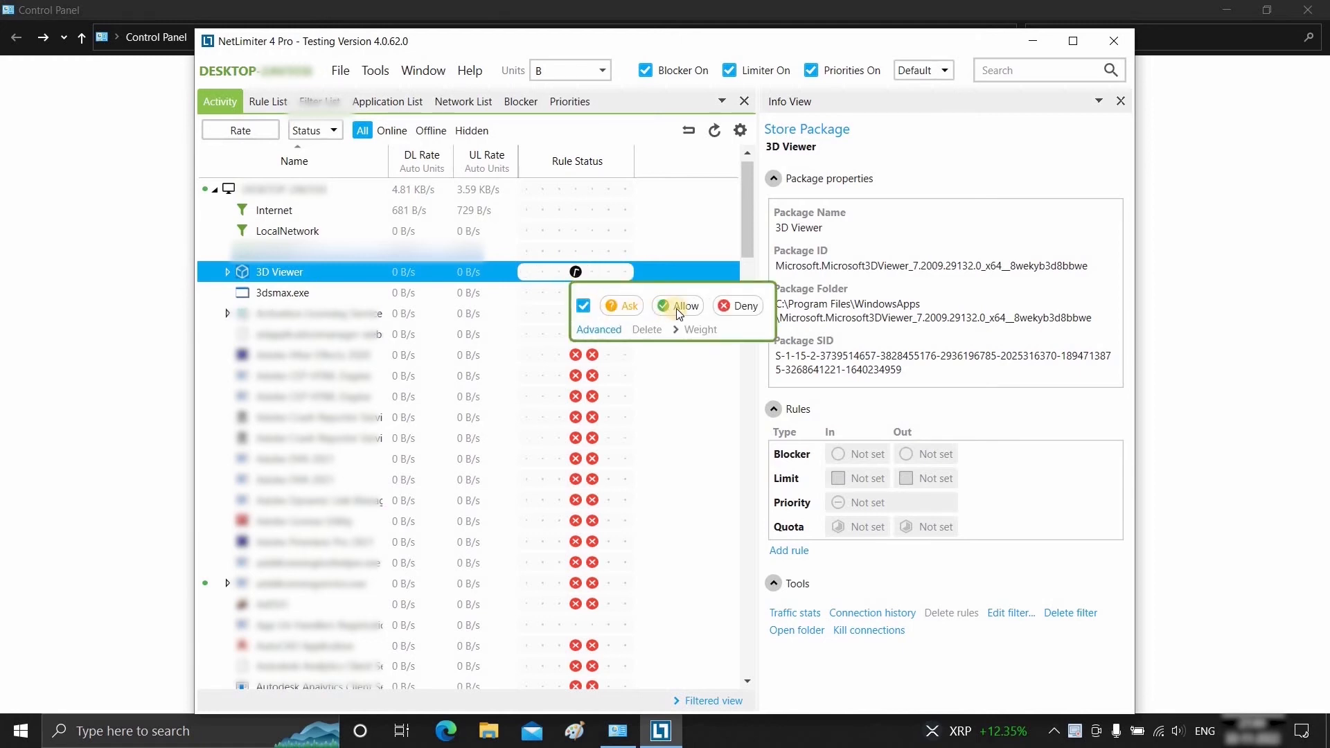
pyautogui.click(736, 305)
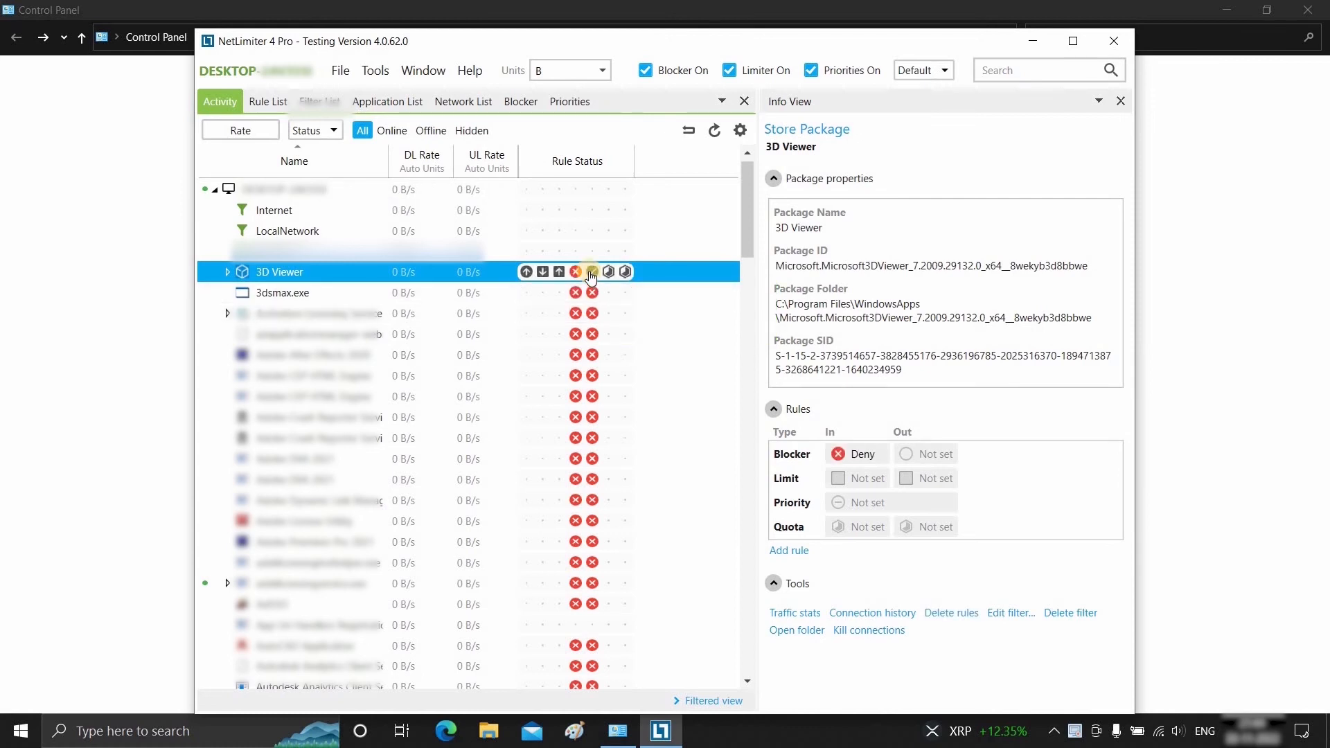
pyautogui.click(576, 272)
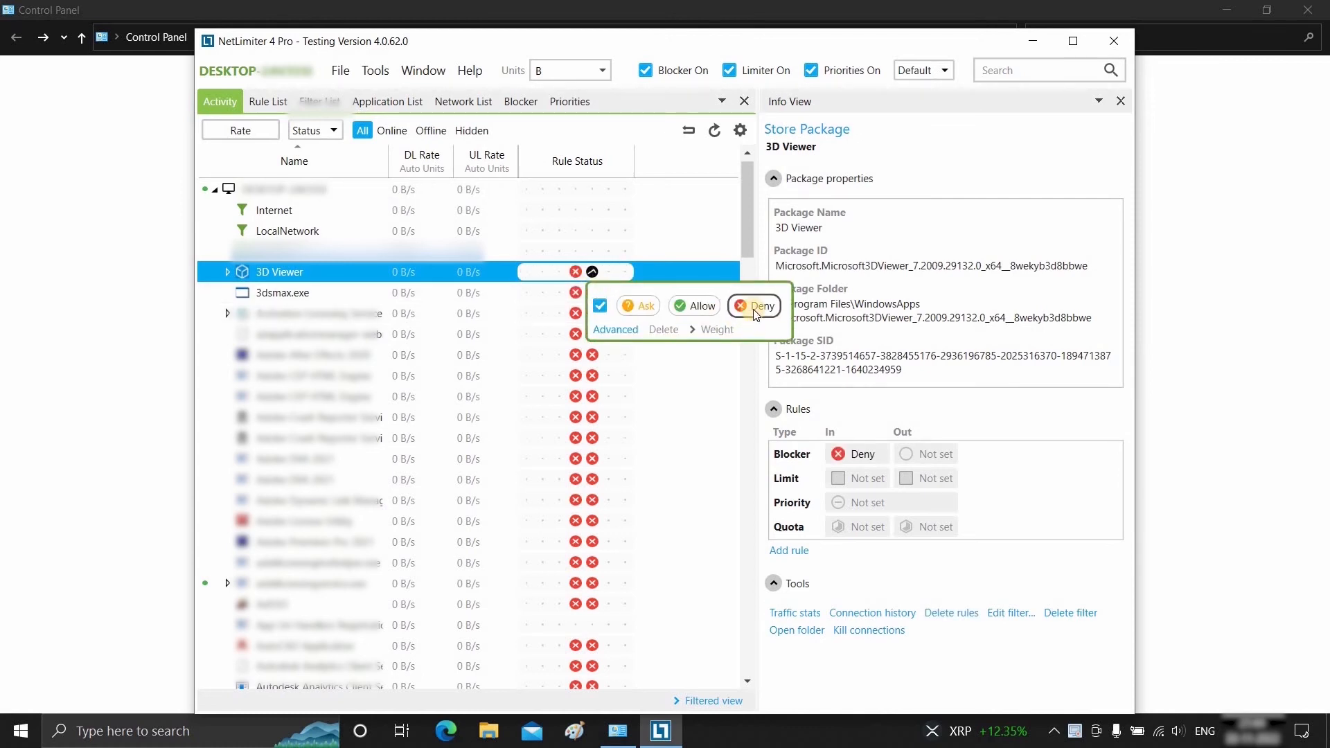
pyautogui.click(754, 305)
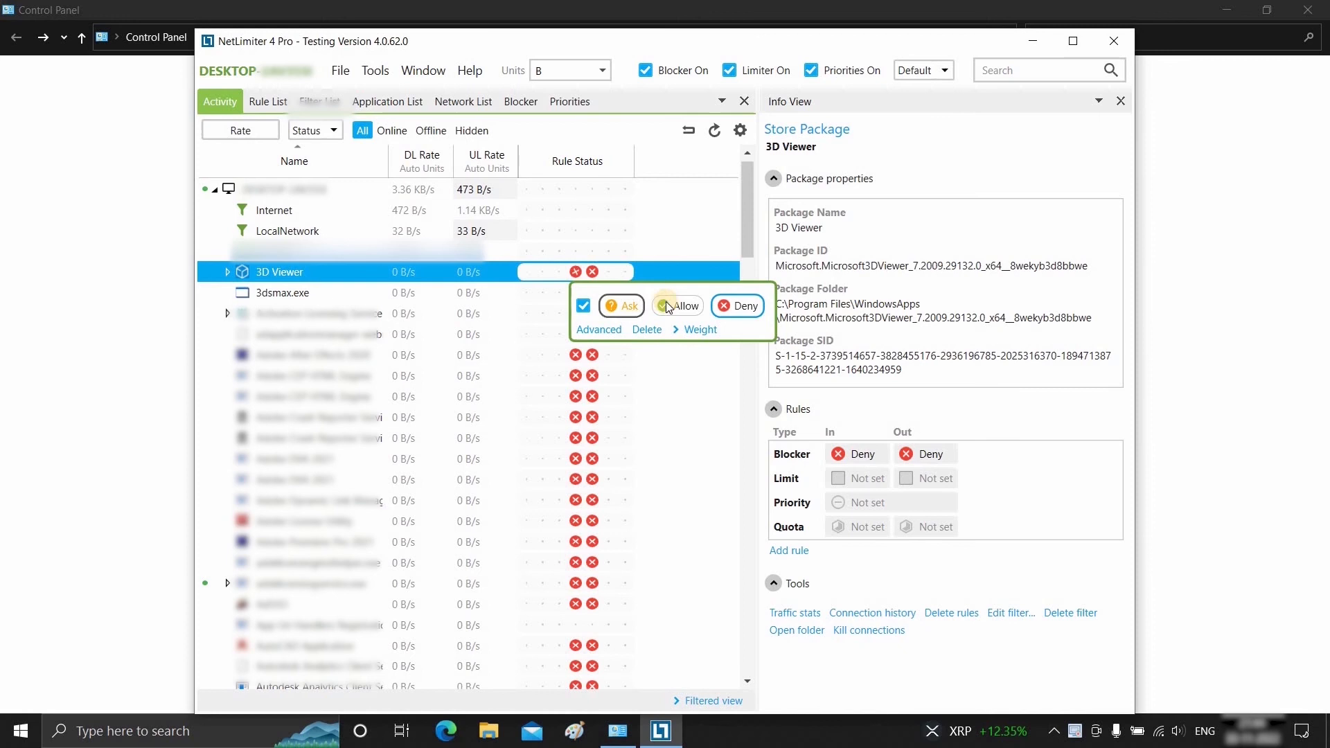
# - Set 3D Viewer's In and Out Blocker rules back to Allow
pyautogui.click(677, 305)
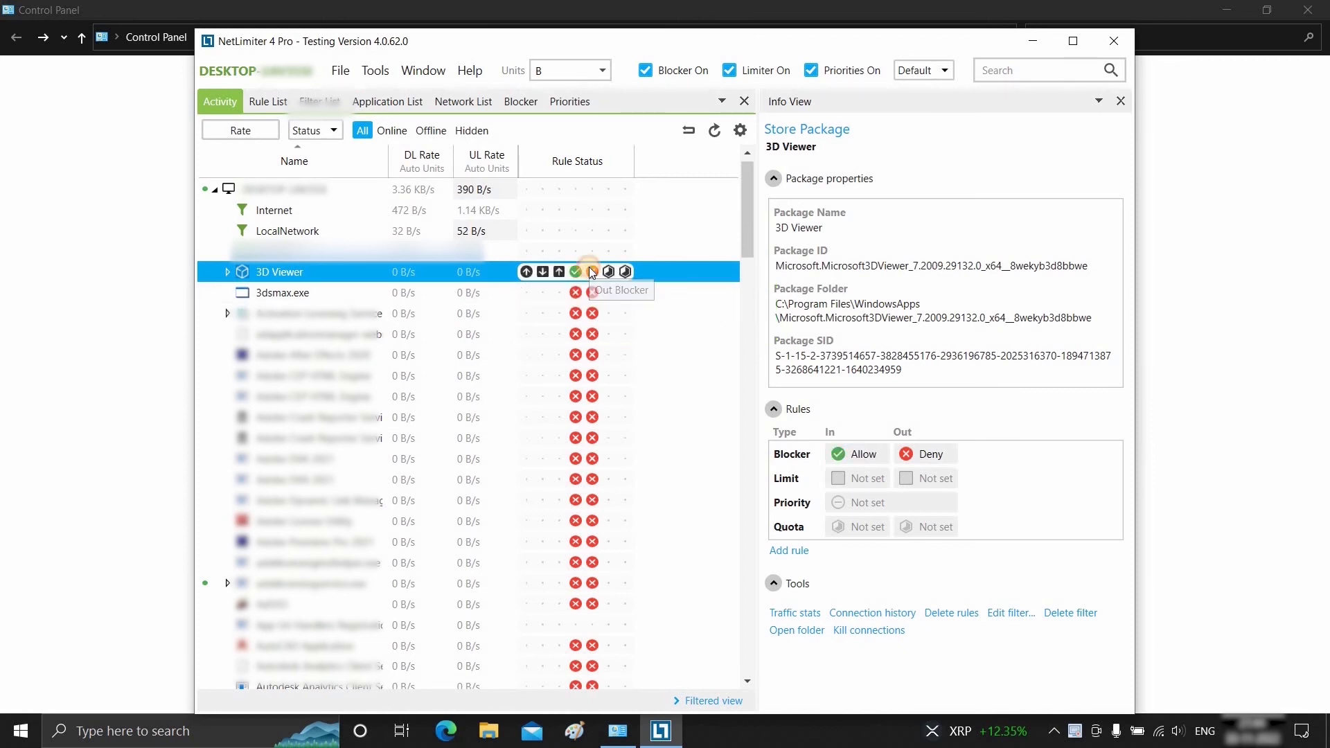
pyautogui.click(591, 271)
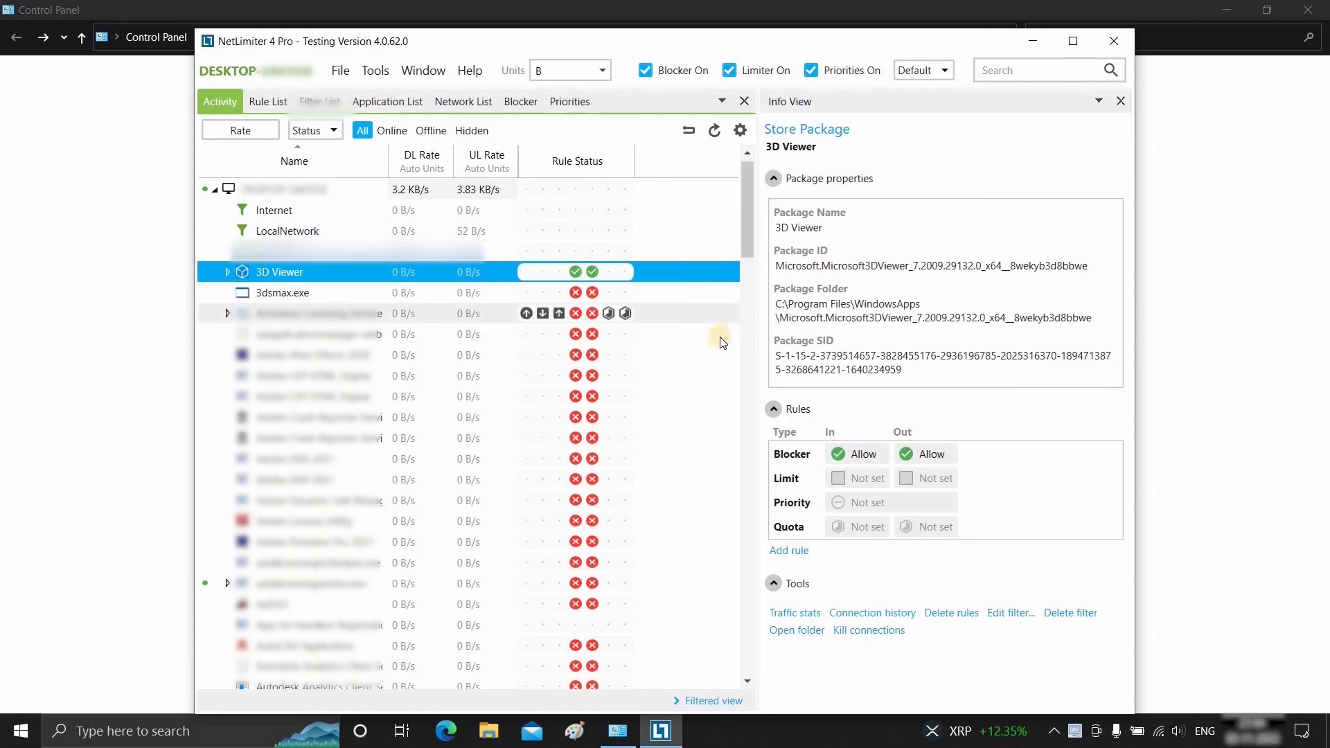